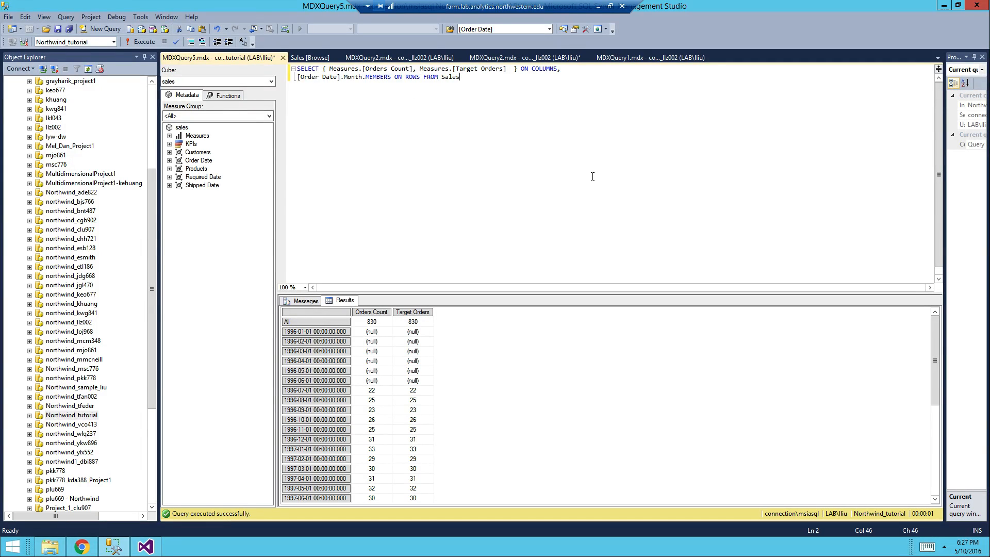
pyautogui.moveTo(446, 110)
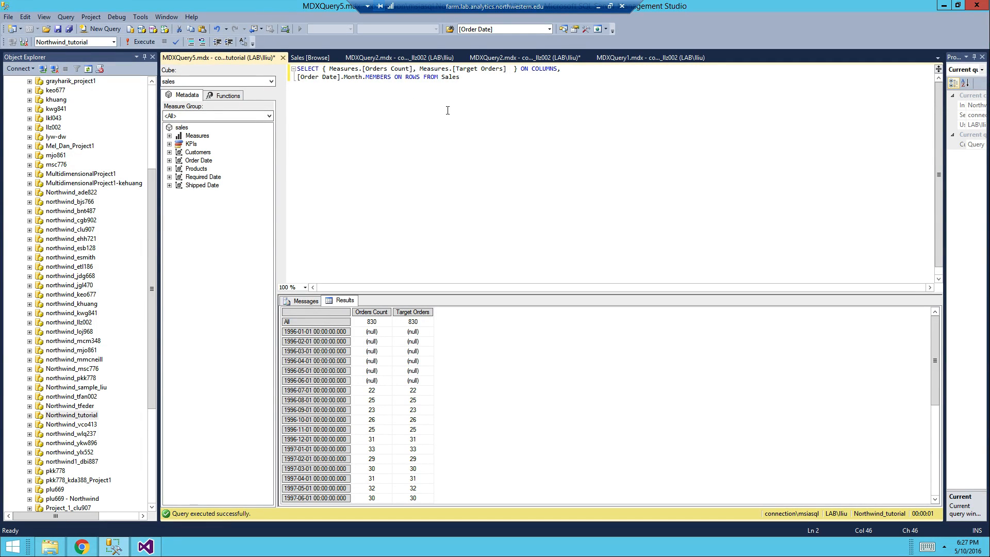
# Bring up the MDXQuery1 query defining SalesPerformanceGoal against Sales Amount
pyautogui.click(650, 58)
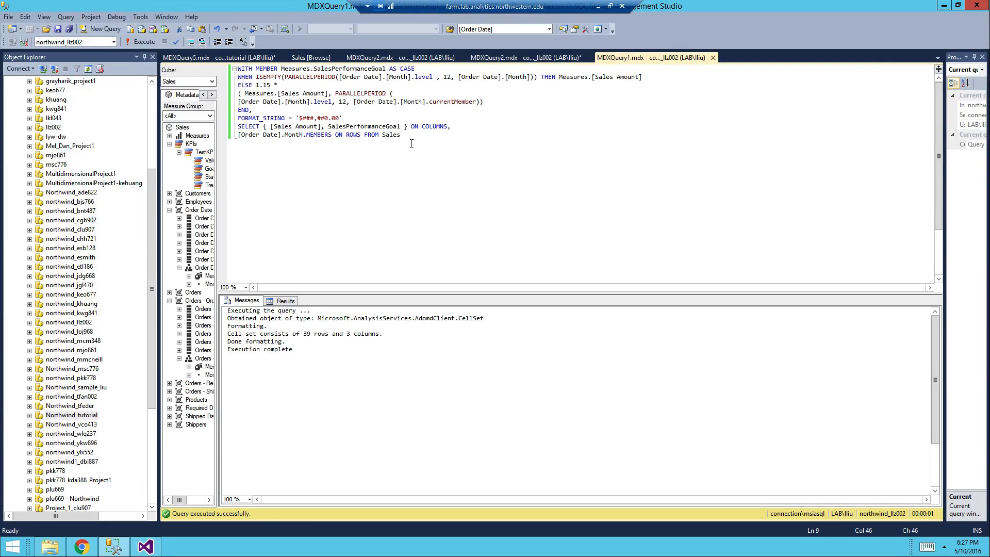
pyautogui.moveTo(217, 223)
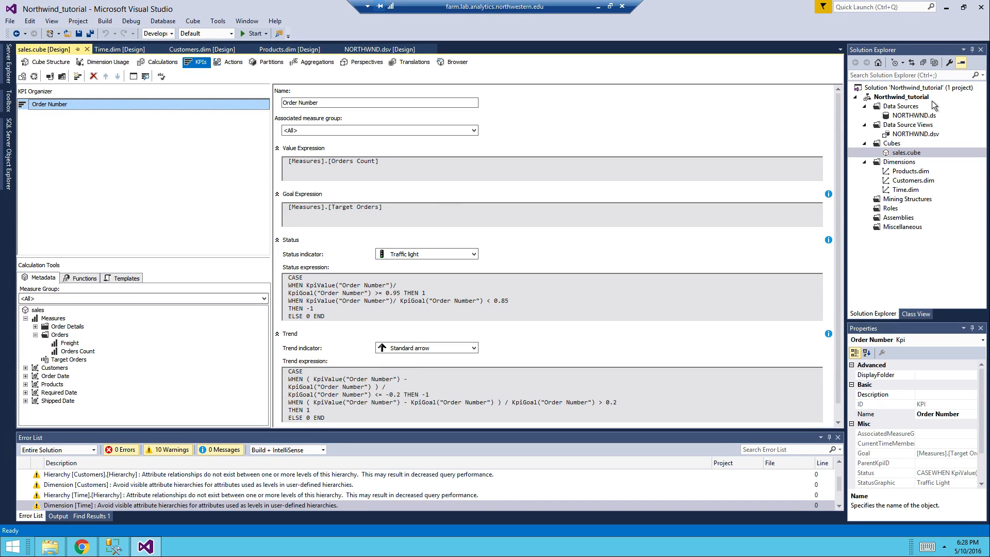
pyautogui.moveTo(895, 102)
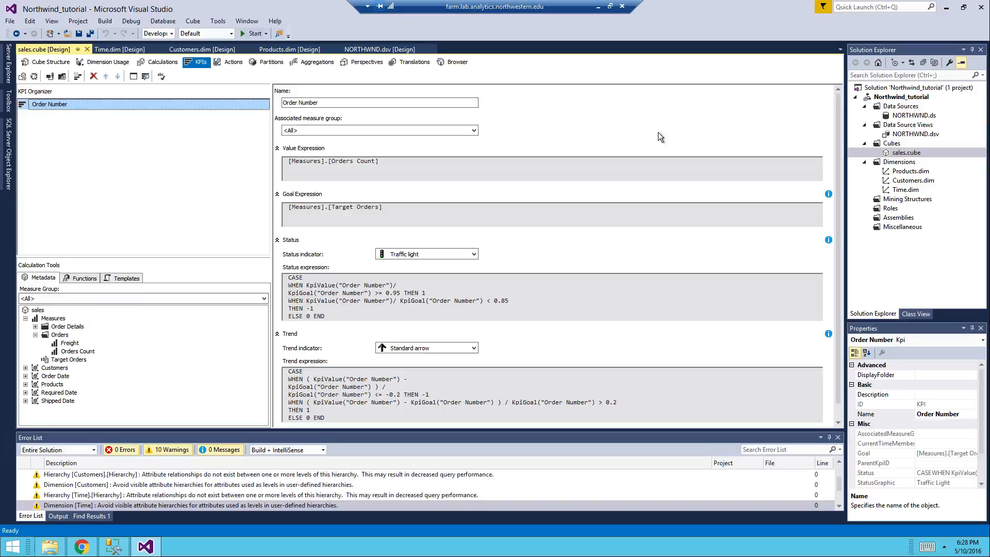
pyautogui.moveTo(535, 235)
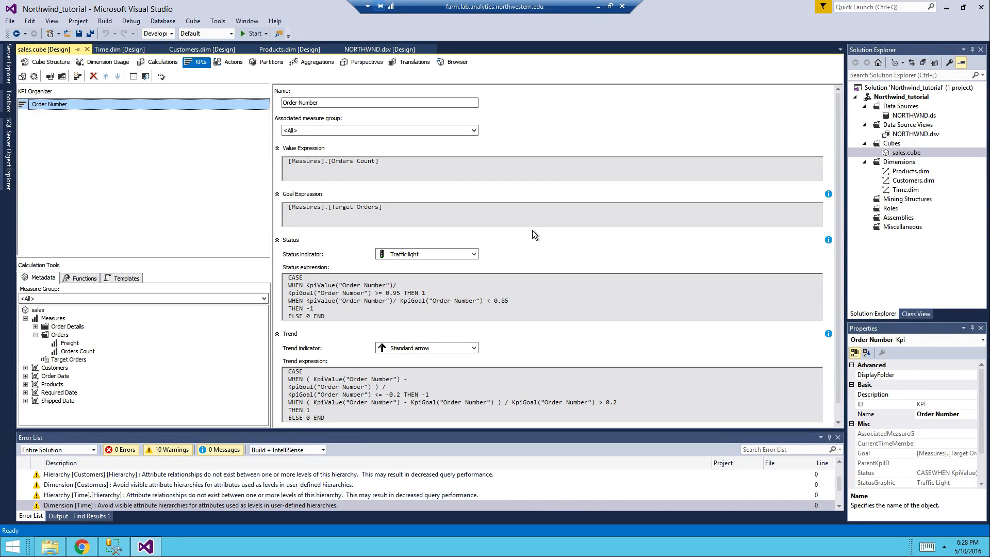
pyautogui.moveTo(179, 73)
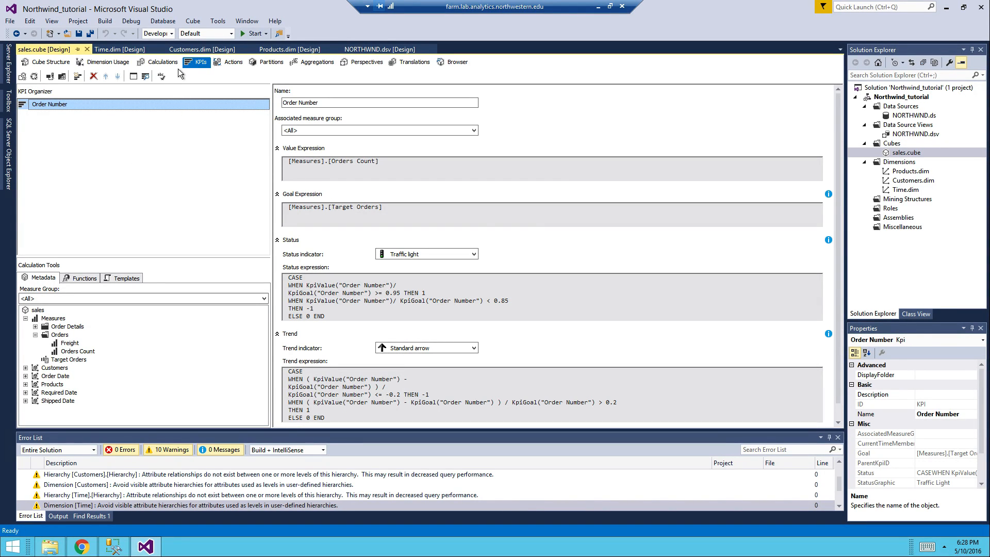
pyautogui.moveTo(103, 125)
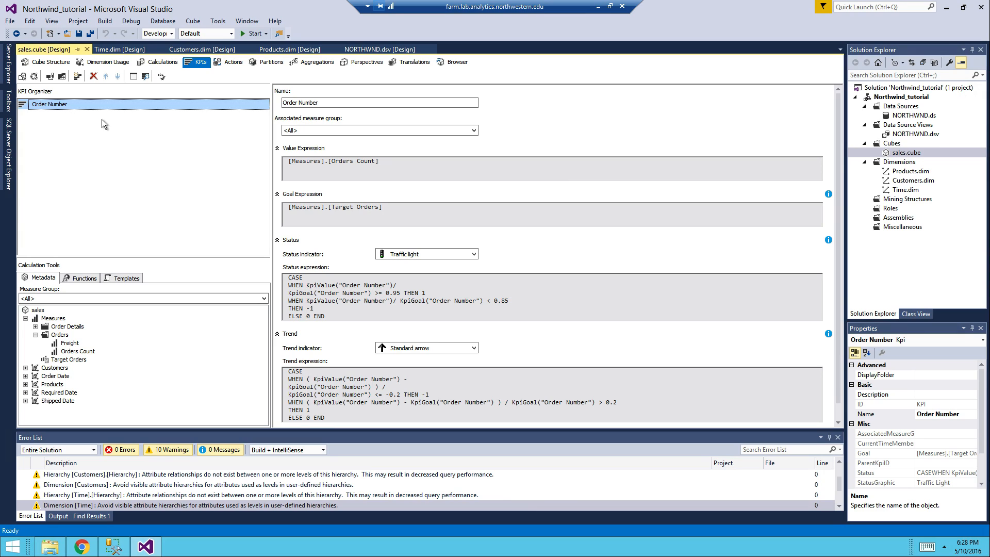
pyautogui.moveTo(113, 127)
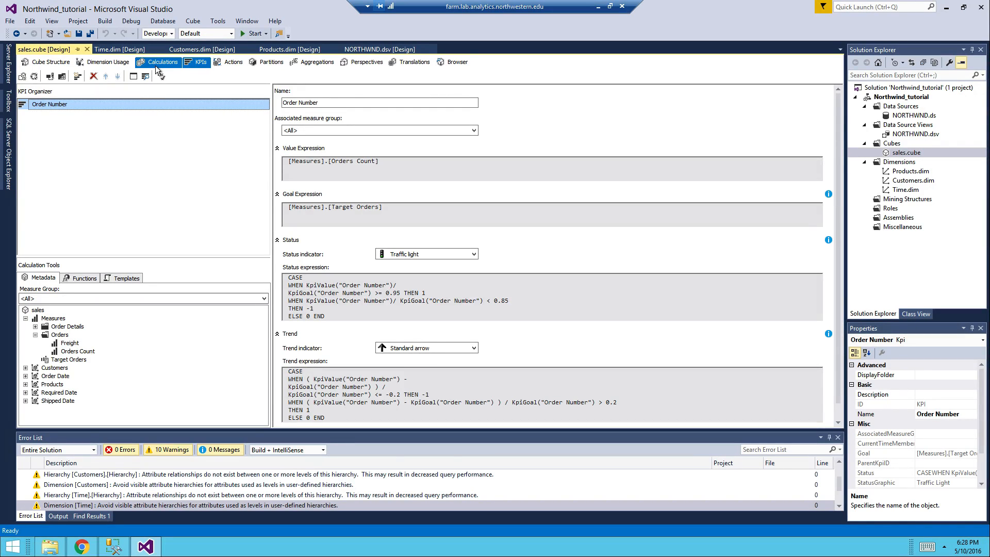
# Switch from the Order Number KPI view to the sales cube's Calculations
pyautogui.click(181, 75)
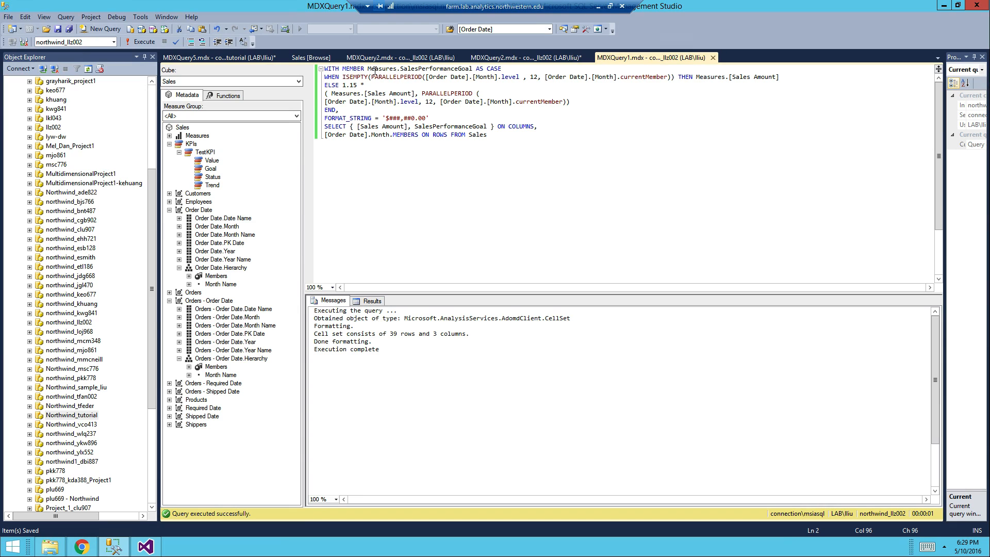
# Copy the goal's CASE…END expression from the query and return to the Visual Studio cube project
pyautogui.doubleClick(435, 77)
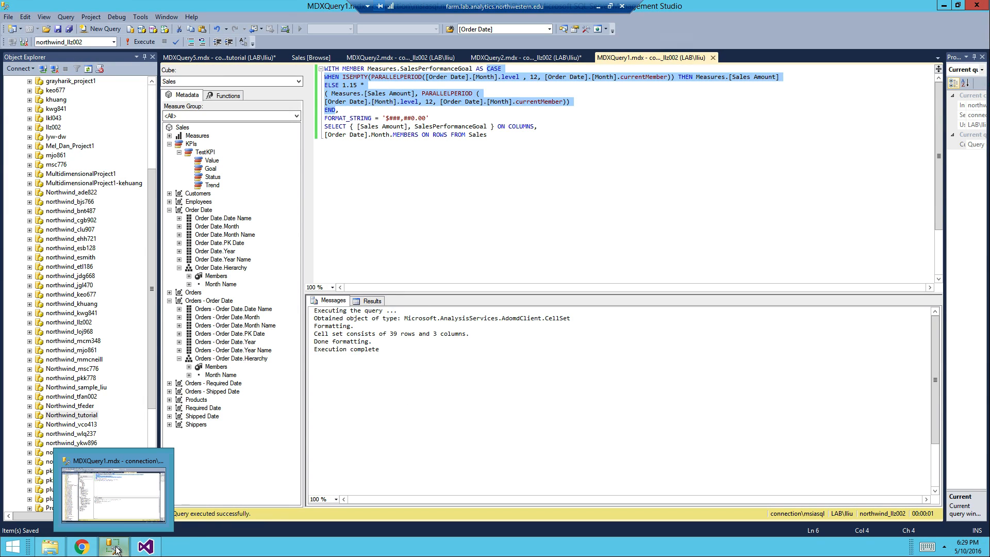
pyautogui.click(145, 544)
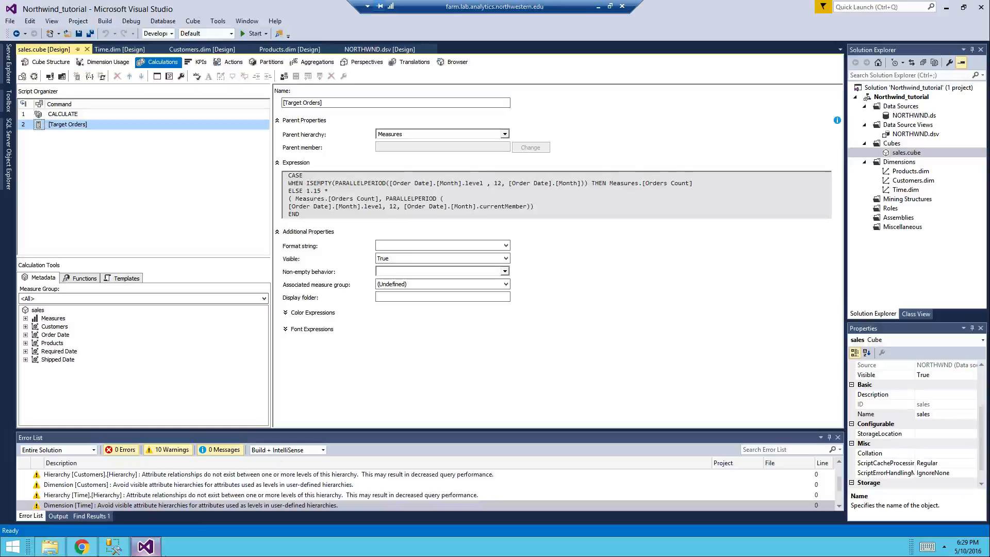
# Add a new calculated member under Script Organizer with the pasted parallel-period CASE expression
pyautogui.rightClick(68, 125)
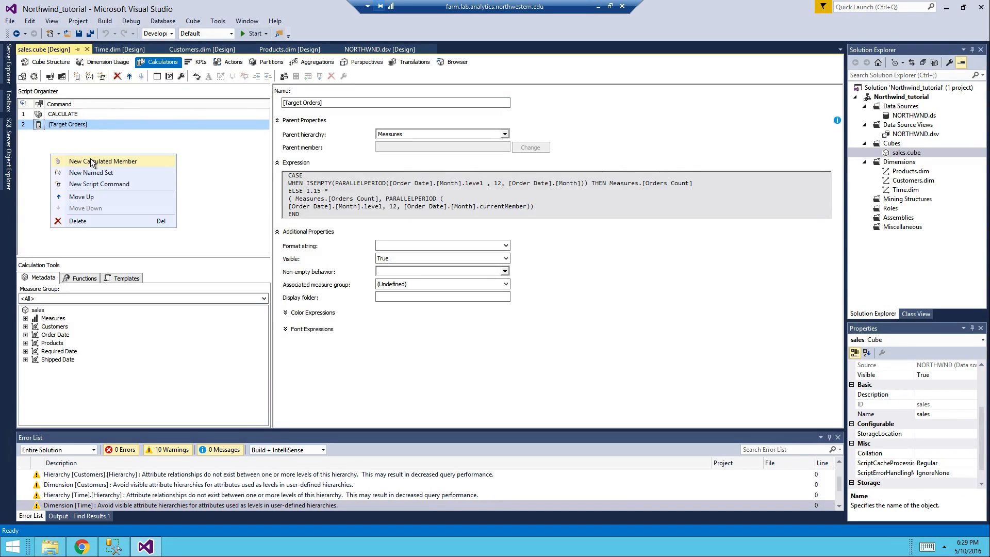
pyautogui.click(103, 161)
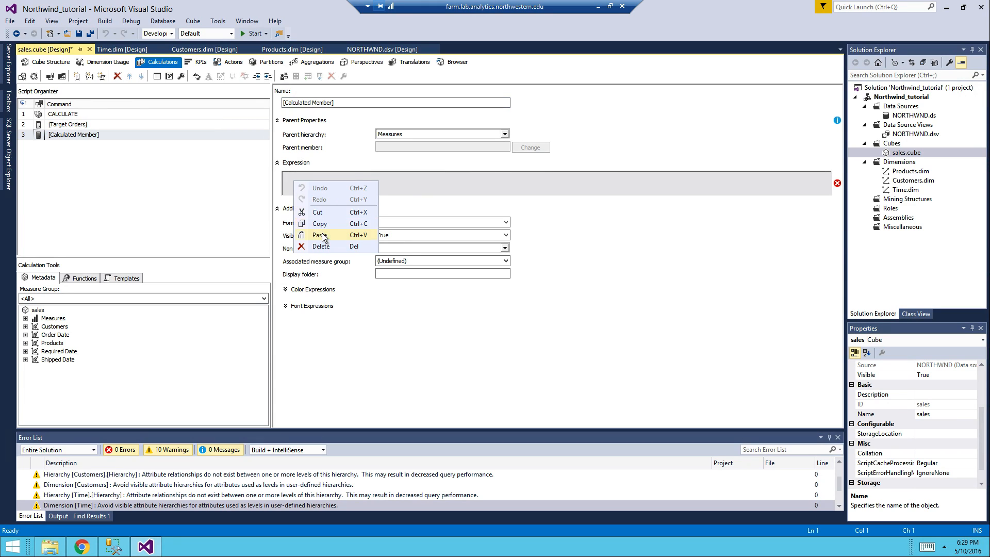
pyautogui.click(319, 234)
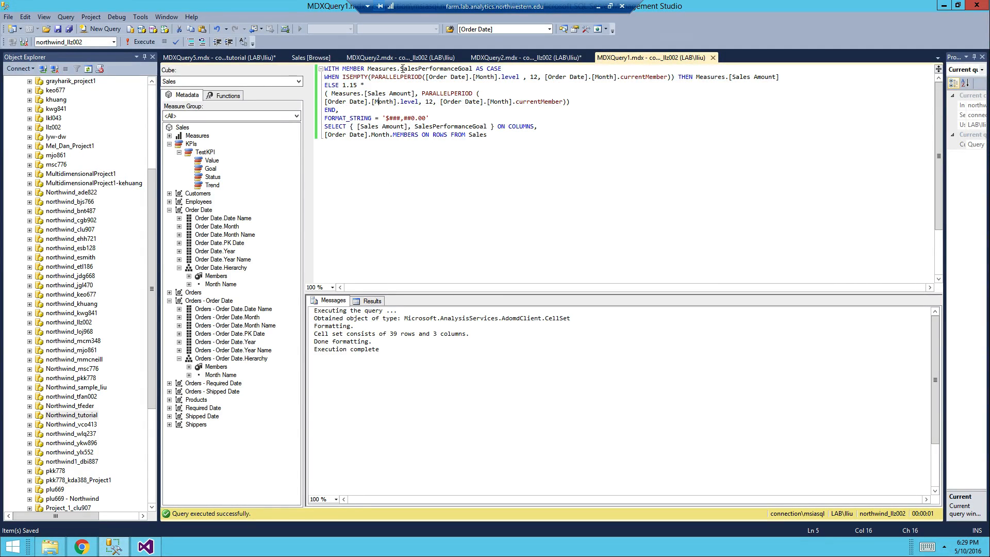
pyautogui.doubleClick(434, 68)
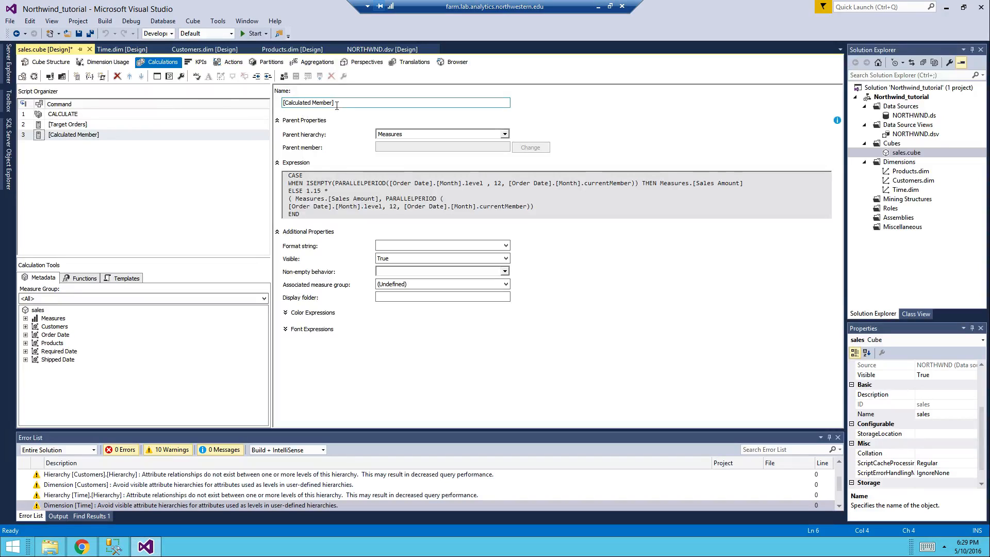
# Rename the member [SalesPerformanceGoal] and base its expression on Sales Amount
pyautogui.doubleClick(309, 102)
pyautogui.write('[SalesPerformanceGoal')
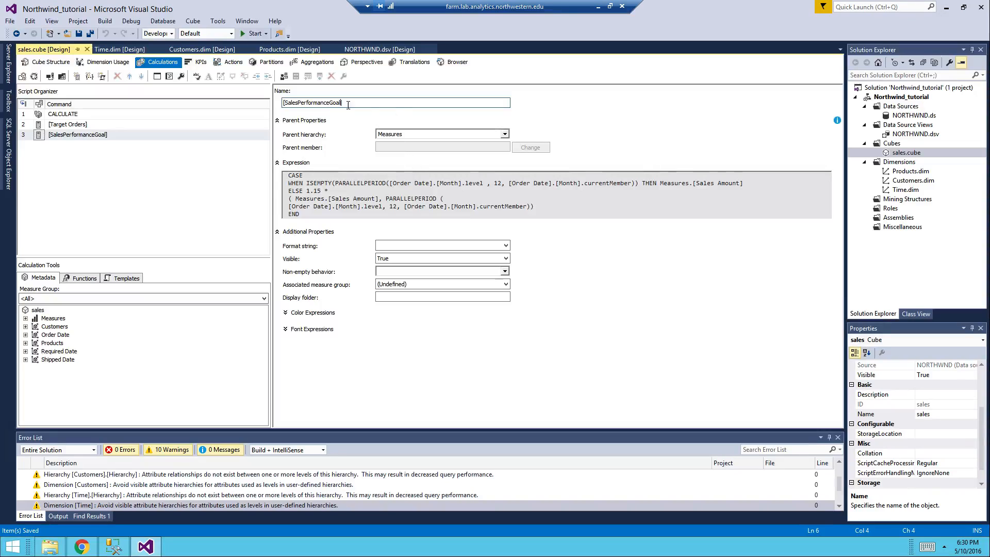
pyautogui.click(77, 134)
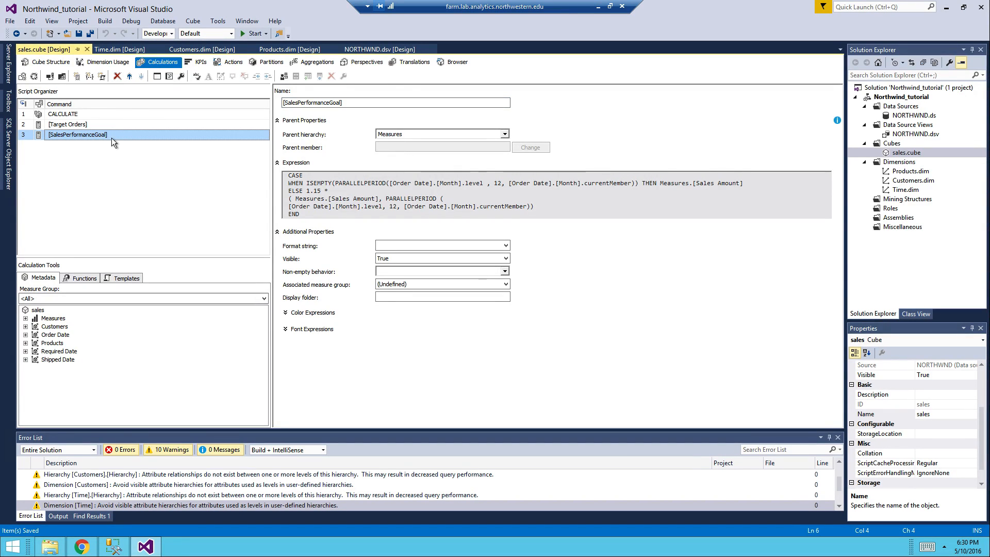
pyautogui.click(470, 195)
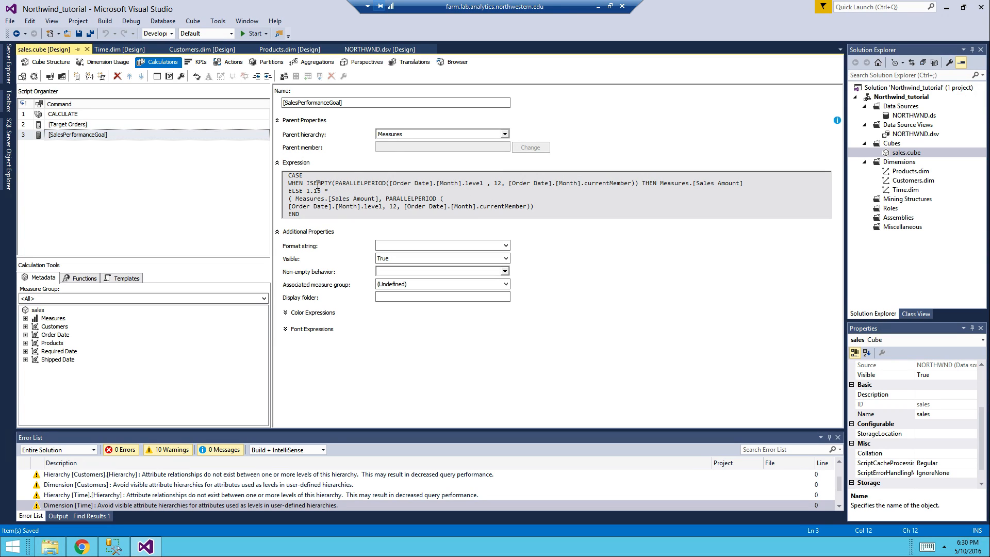
pyautogui.doubleClick(354, 198)
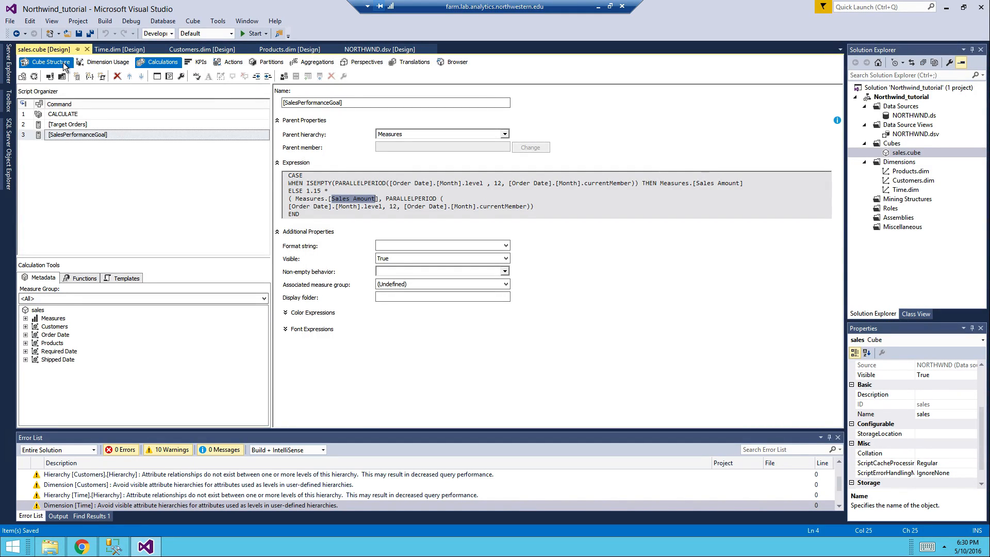
# Check the cube structure, then add a calculated member named [Sales Amount] under Measures
pyautogui.click(45, 62)
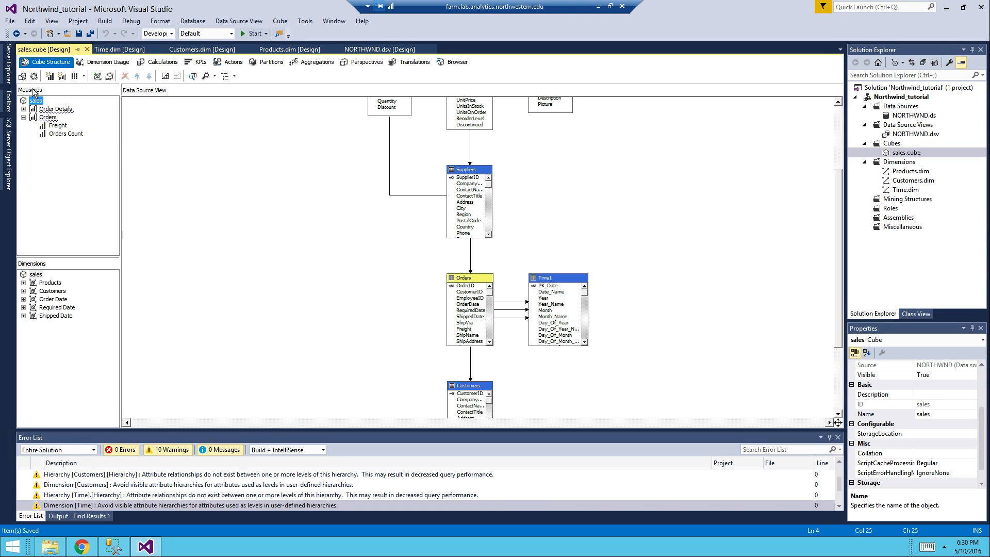
pyautogui.moveTo(98, 75)
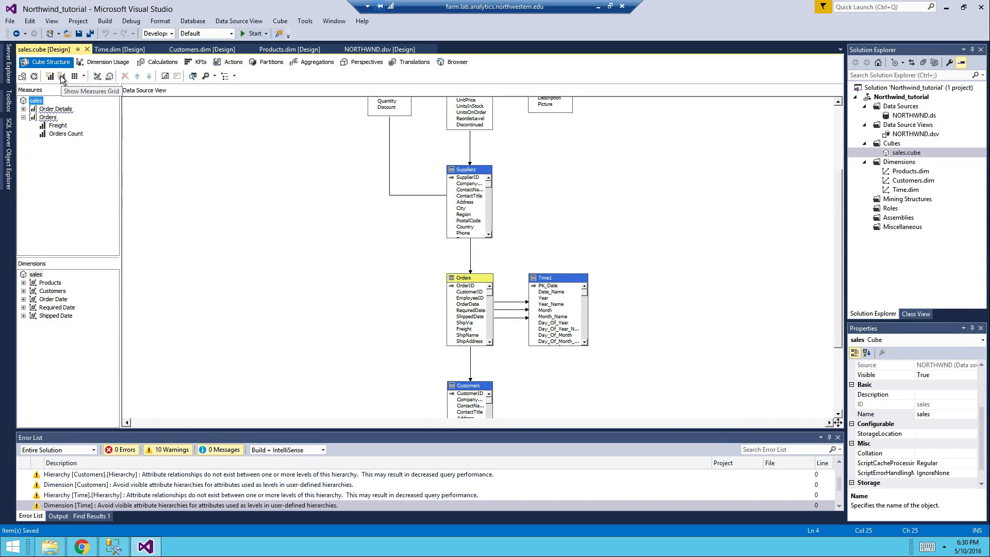
pyautogui.moveTo(33, 76)
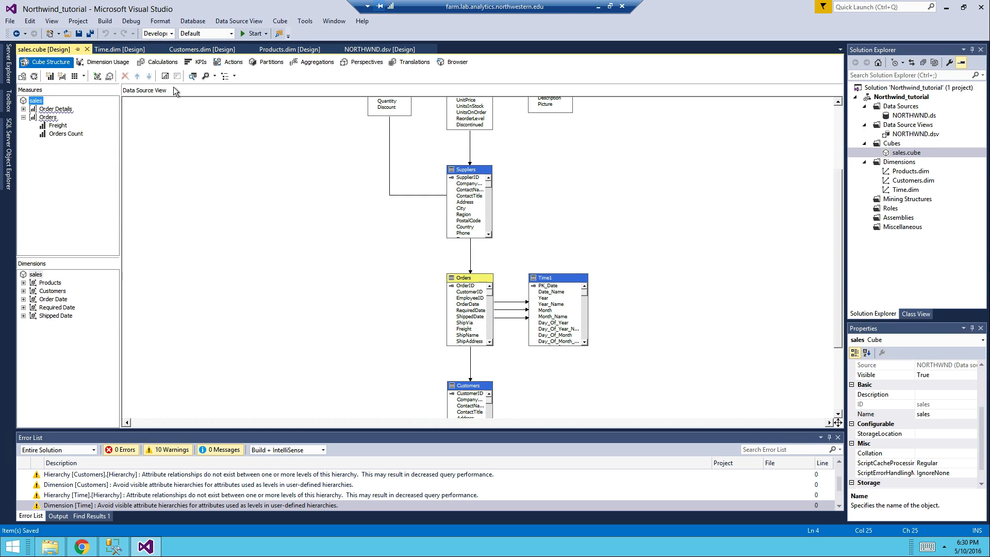
pyautogui.click(162, 61)
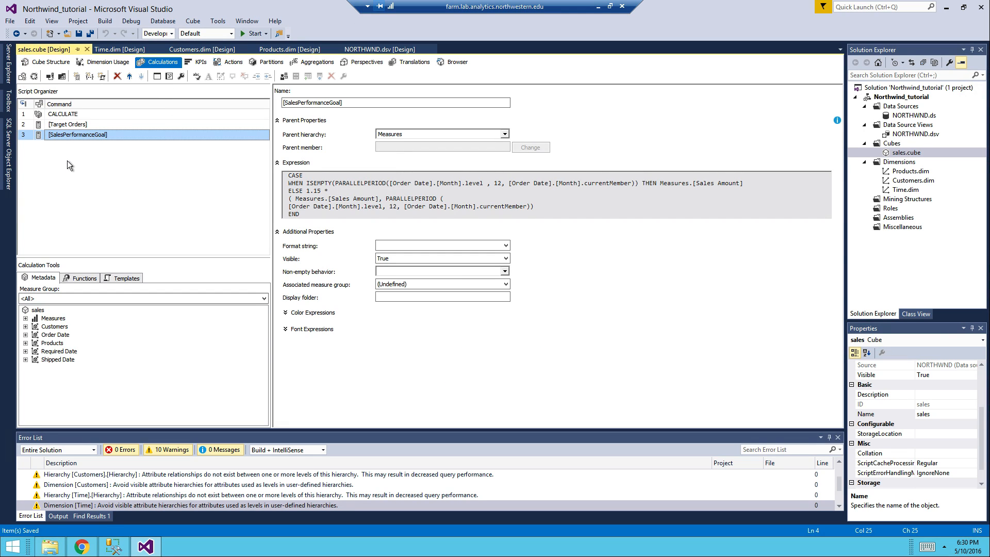
pyautogui.click(32, 75)
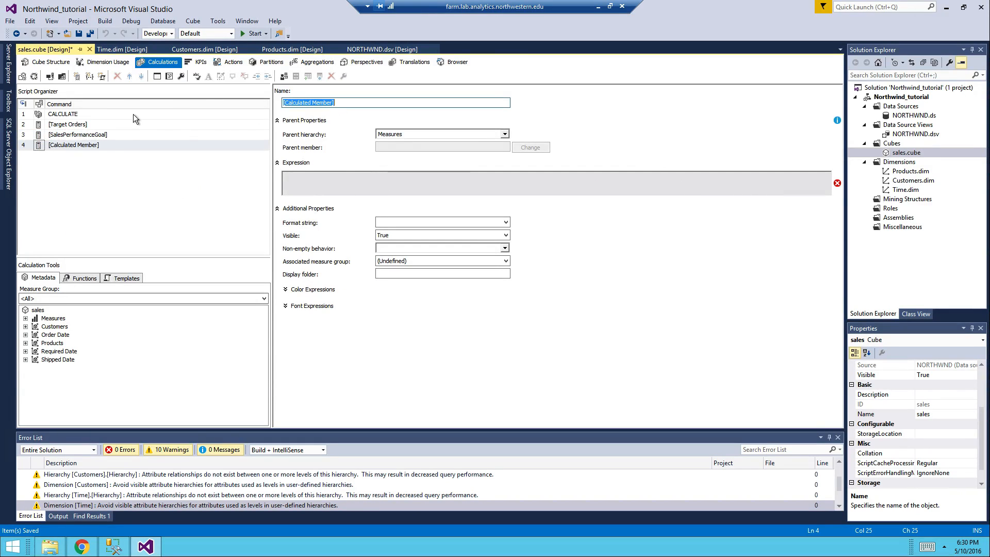
pyautogui.click(77, 134)
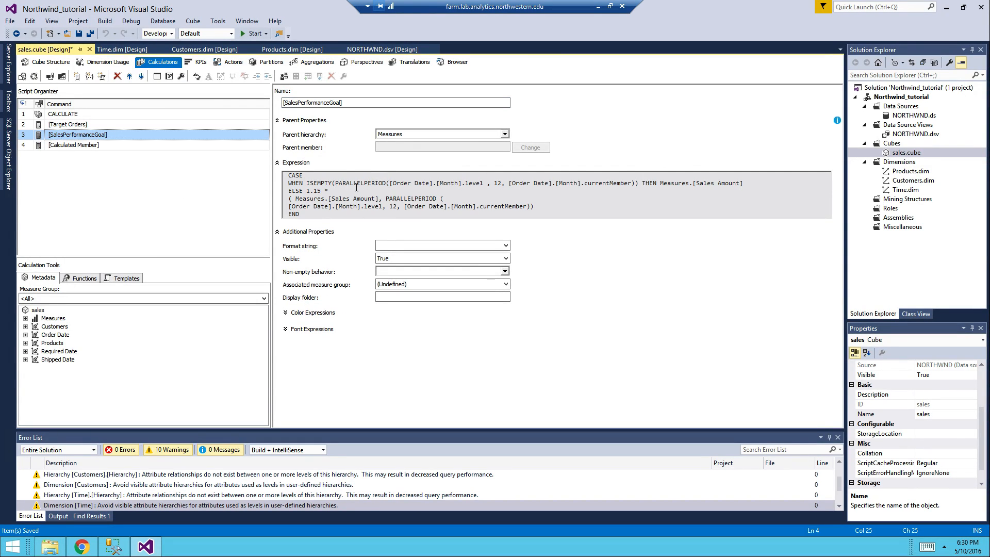
pyautogui.click(75, 144)
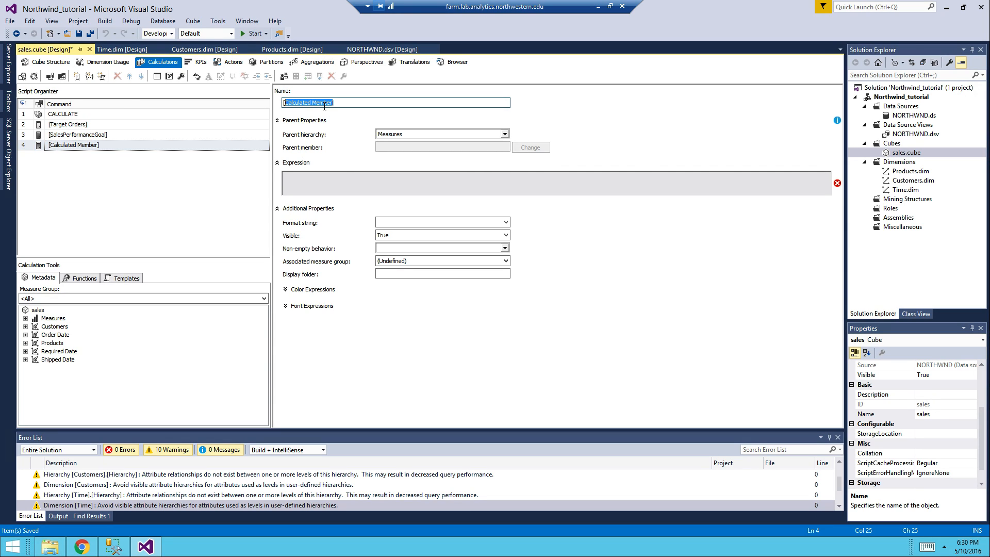
pyautogui.write('[Sales Amount')
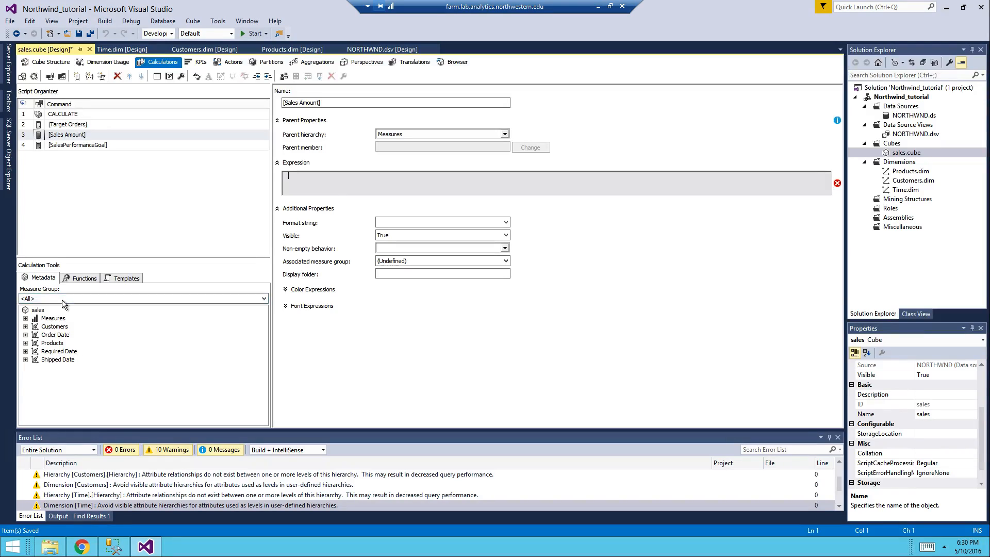
# Expand the cube's Measures metadata, building and deploying so Order Details, Orders and Target Orders load
pyautogui.click(26, 334)
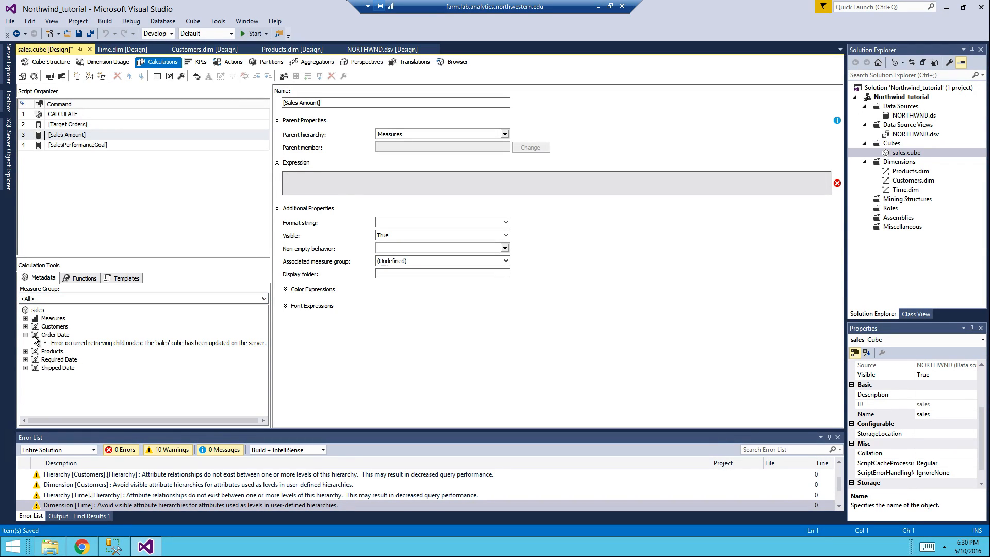
pyautogui.click(25, 334)
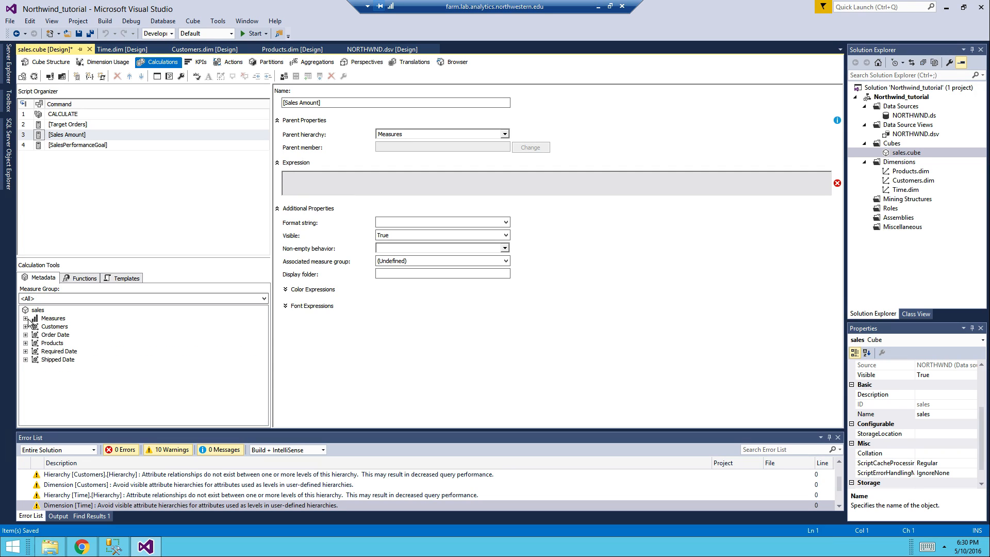
pyautogui.click(25, 318)
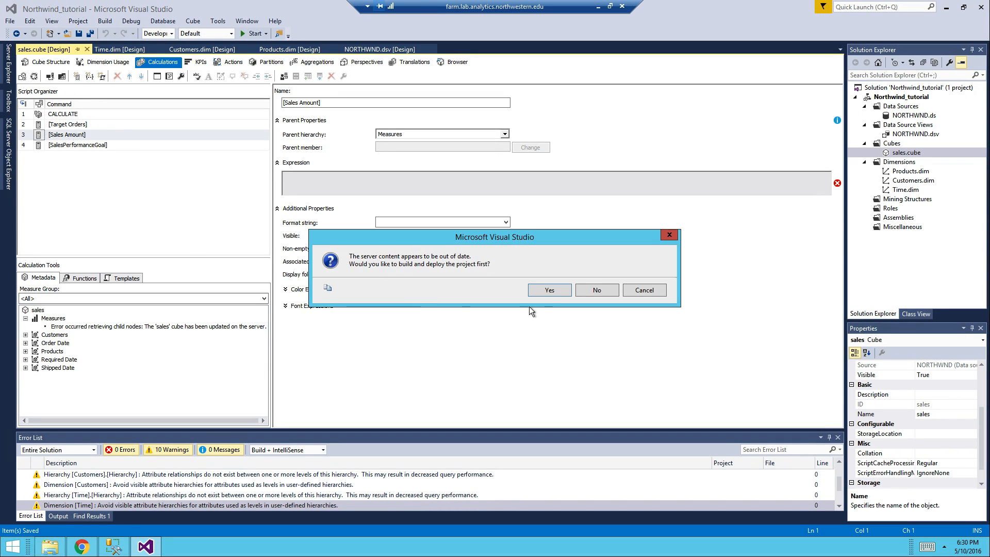
pyautogui.click(548, 290)
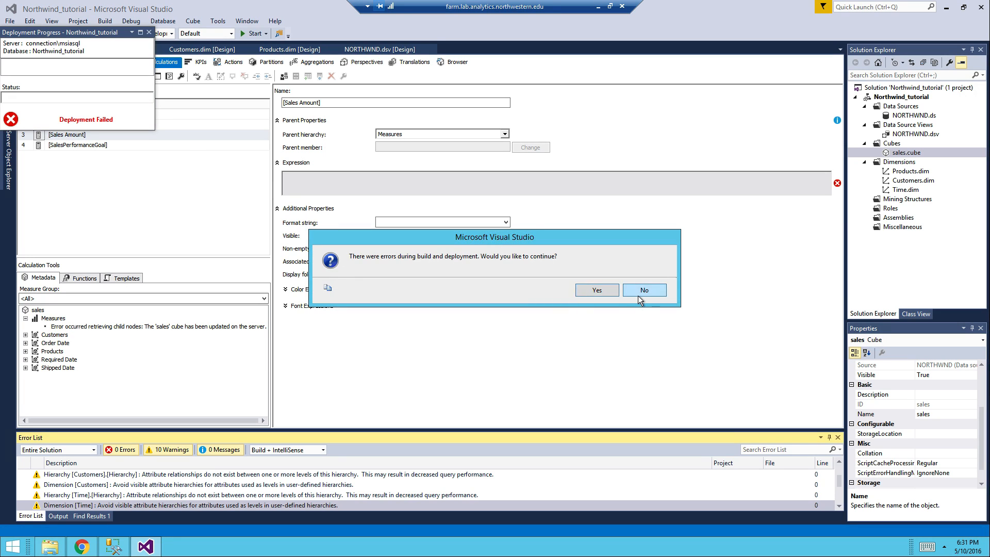
pyautogui.click(643, 289)
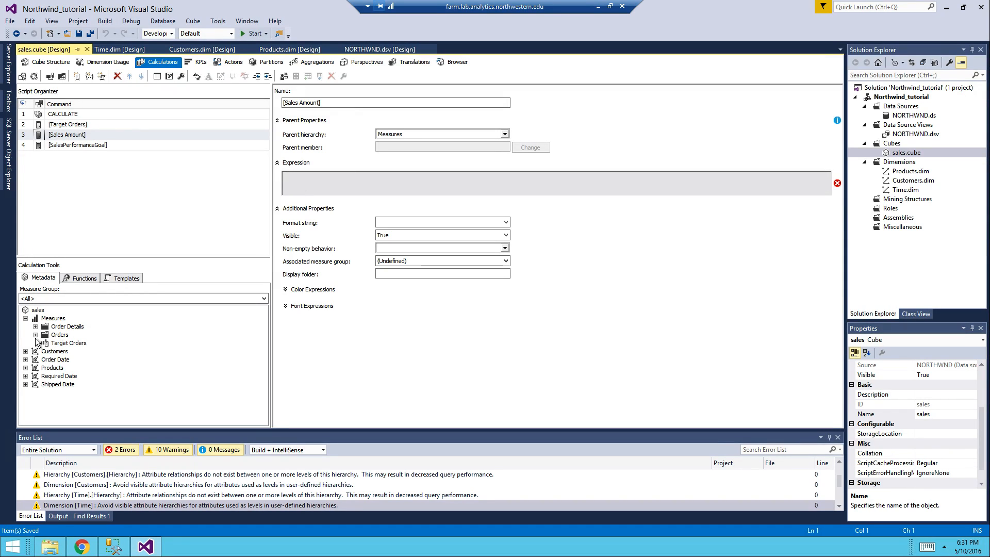
# Define Sales Amount as [Measures].[Quantity] * [Measures].[Unit Price] * (1-[Measures].[Discount])
pyautogui.click(35, 334)
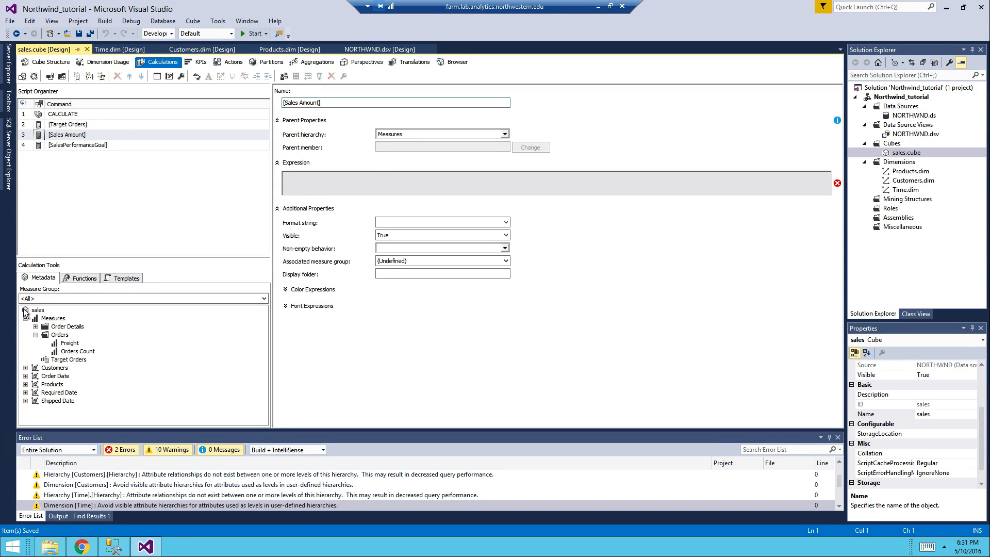
pyautogui.click(35, 326)
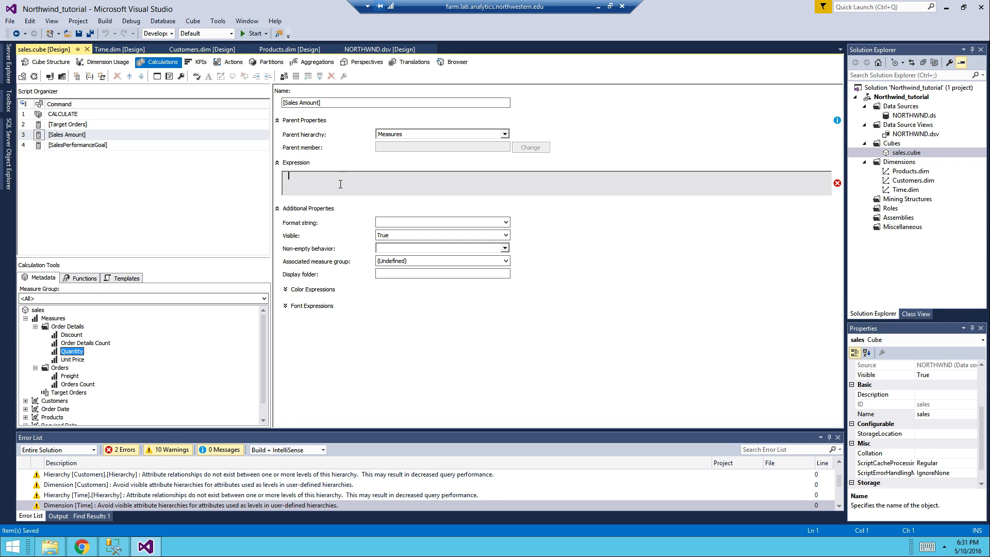
pyautogui.write('[Measures].[Quantity]')
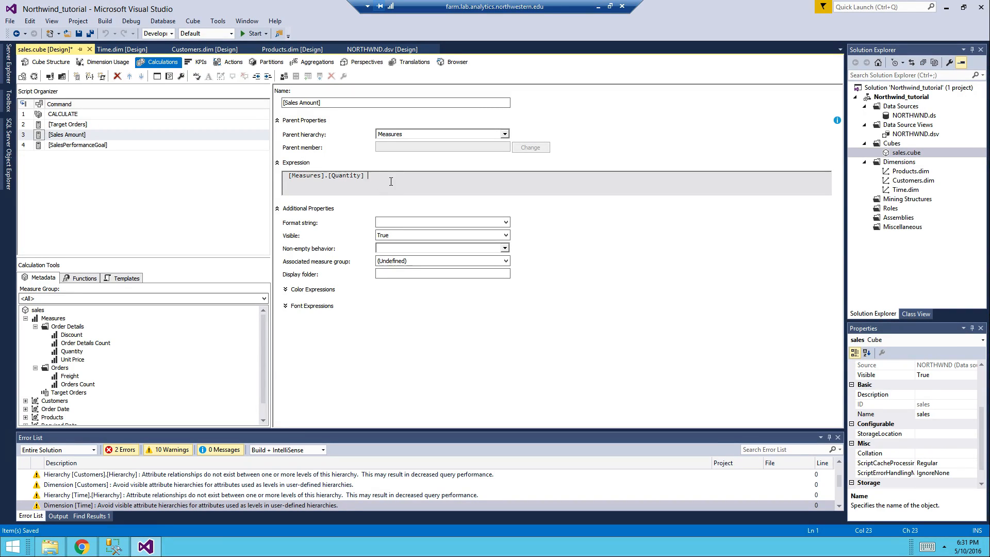
pyautogui.write('*')
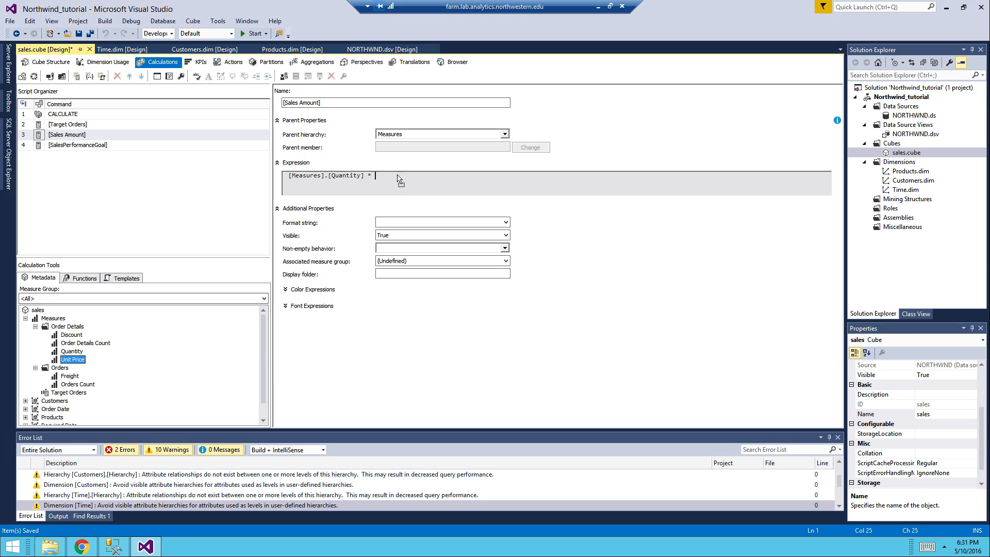
pyautogui.write('[Measures].[Unit Price]')
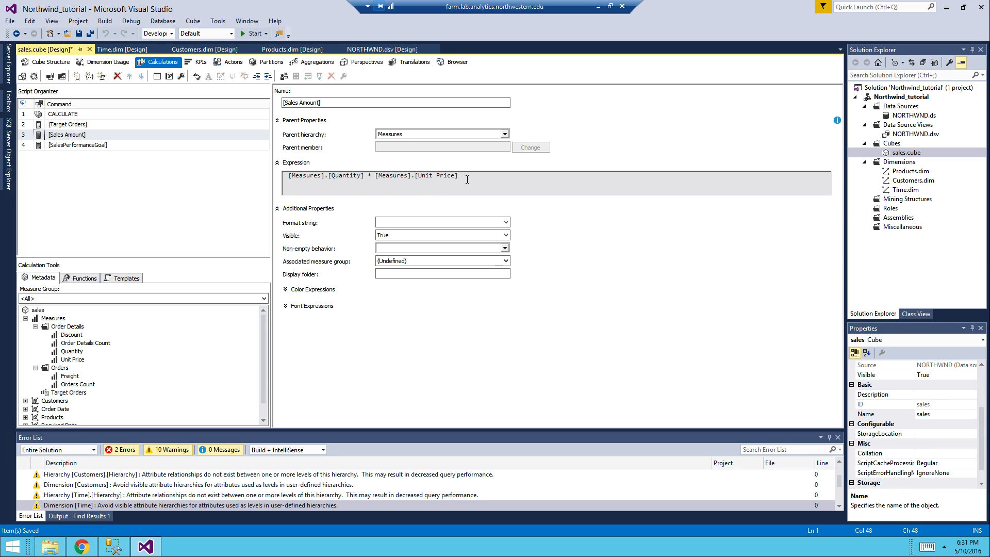
pyautogui.write('*(1-)')
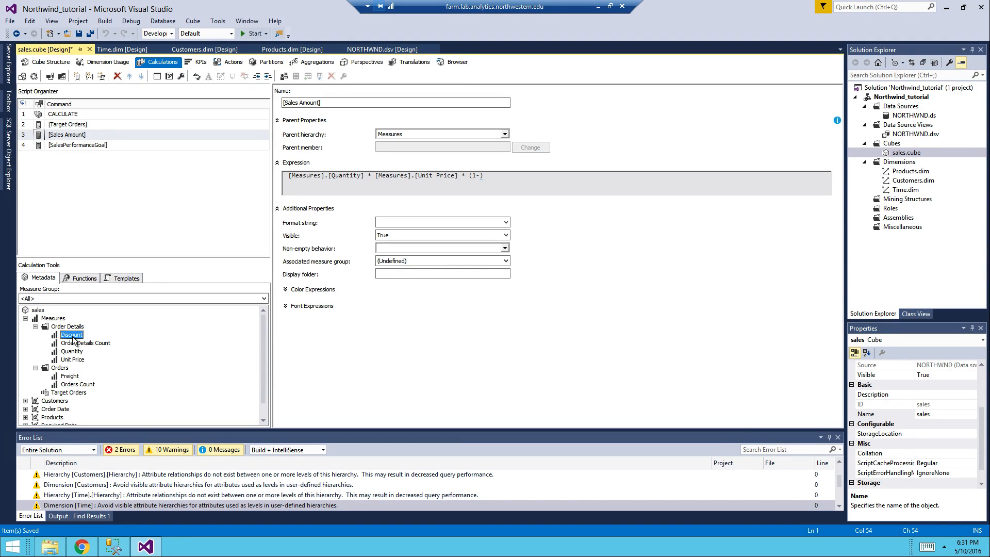
pyautogui.write('[Measures].[Discount]')
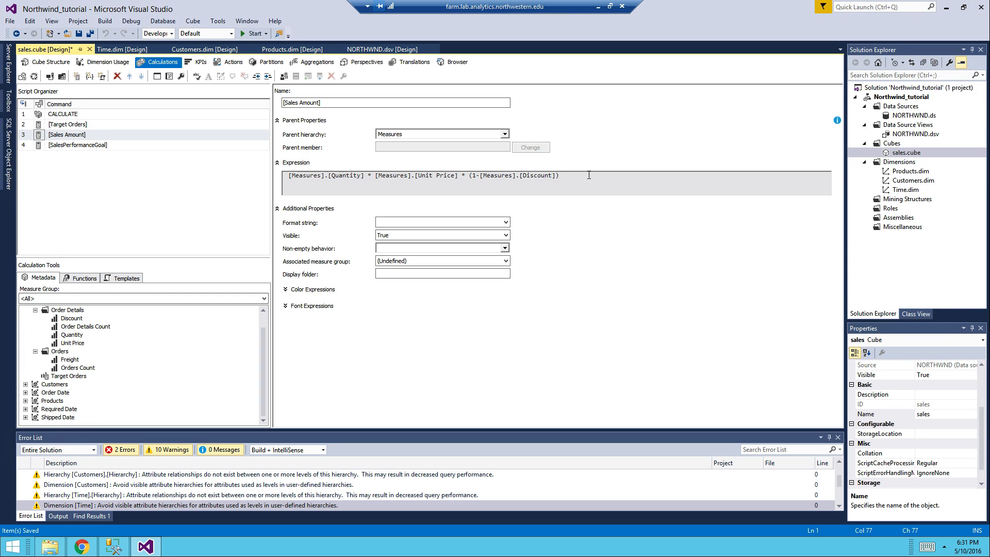
pyautogui.write('-')
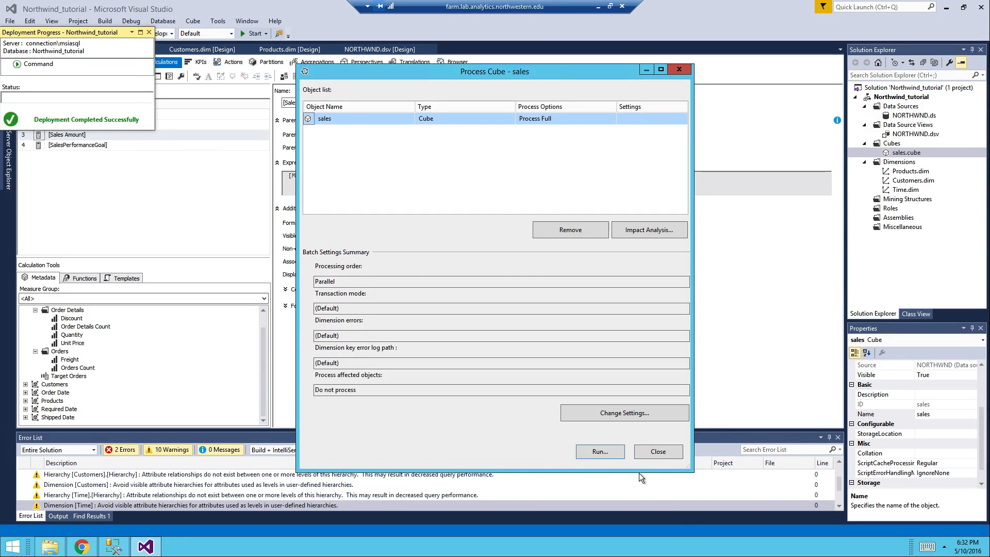
# Run a full process of the deployed sales cube and close the progress and Process Cube windows
pyautogui.click(598, 451)
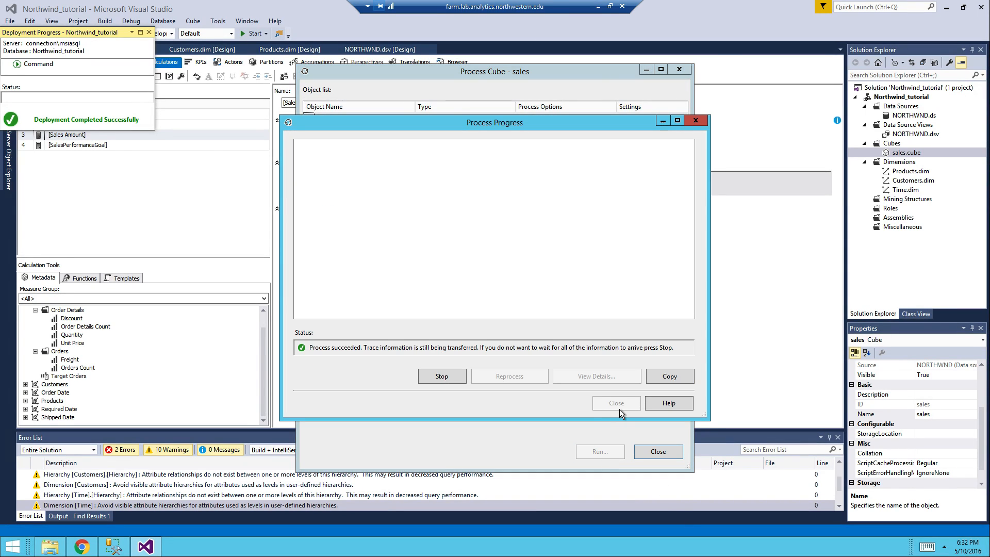
pyautogui.click(614, 403)
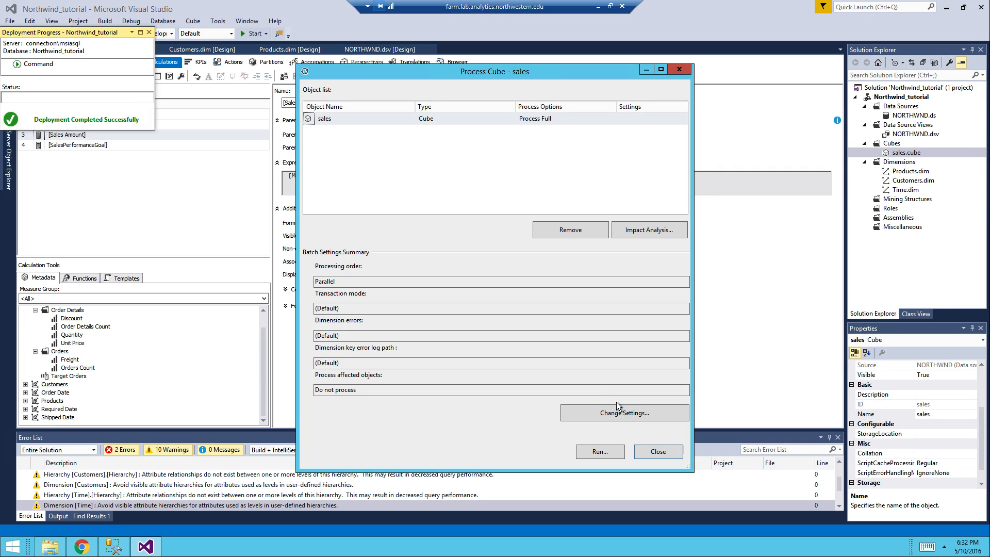
pyautogui.click(657, 451)
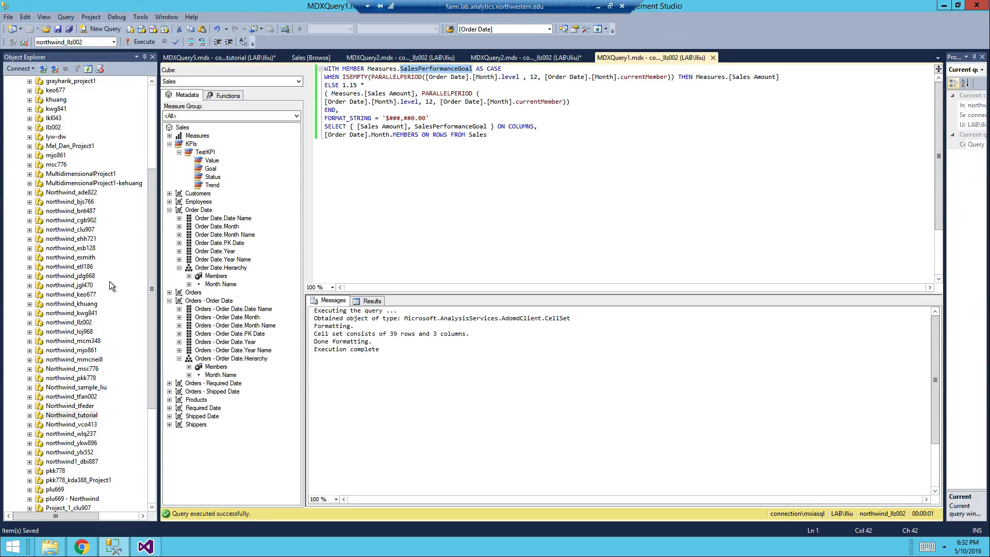
pyautogui.moveTo(152, 218)
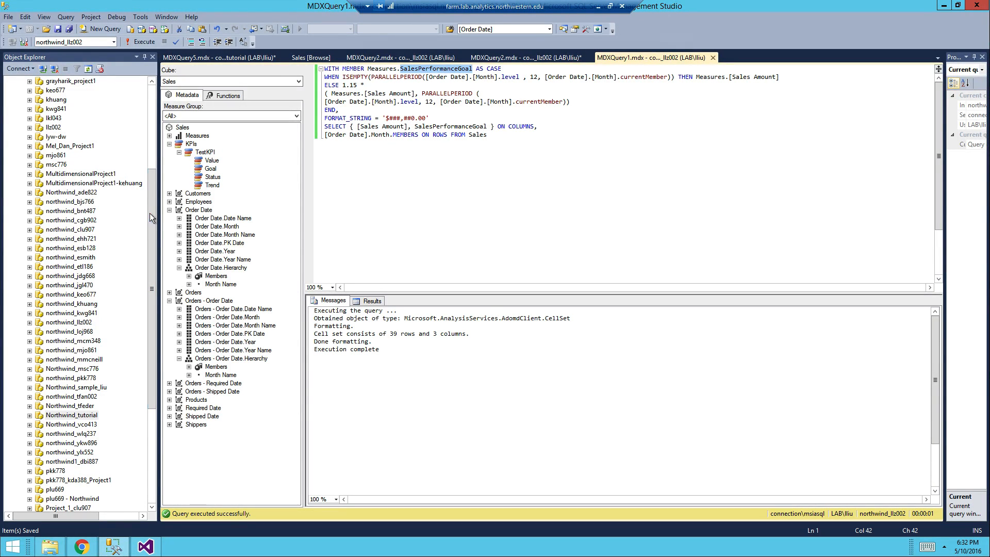
# Start a new MDX query on the Northwind_tutorial database's sales cube
pyautogui.click(71, 396)
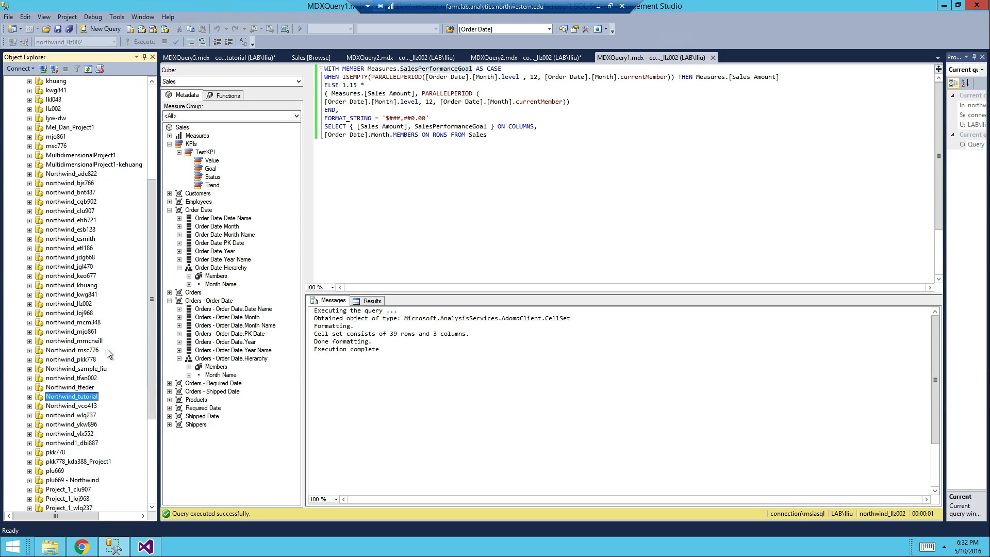
pyautogui.rightClick(71, 396)
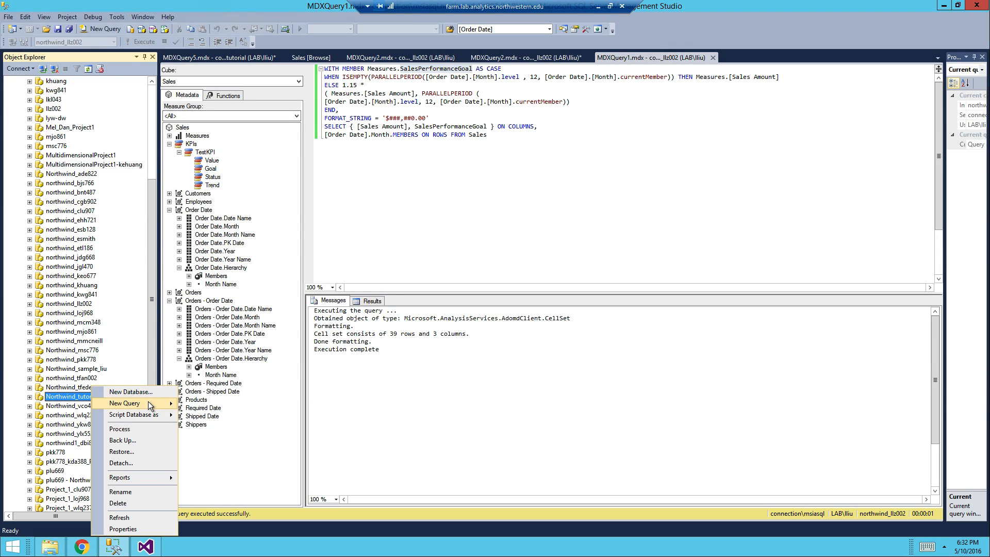
pyautogui.click(125, 404)
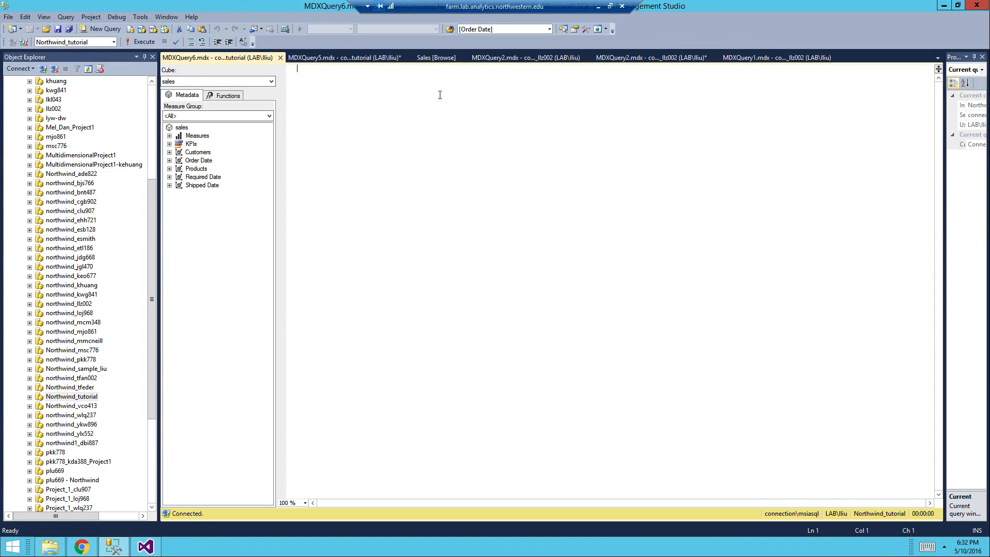
# Write select [Measures].[Sales Amount] on columns, [Measures].[SalesPerformanceGoal] on rows from sales
pyautogui.write('select')
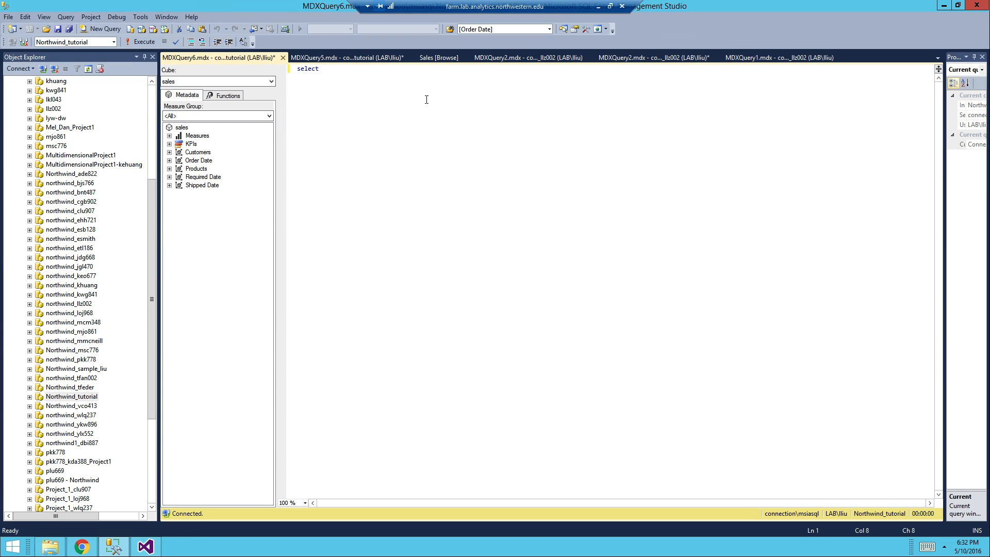
pyautogui.click(170, 135)
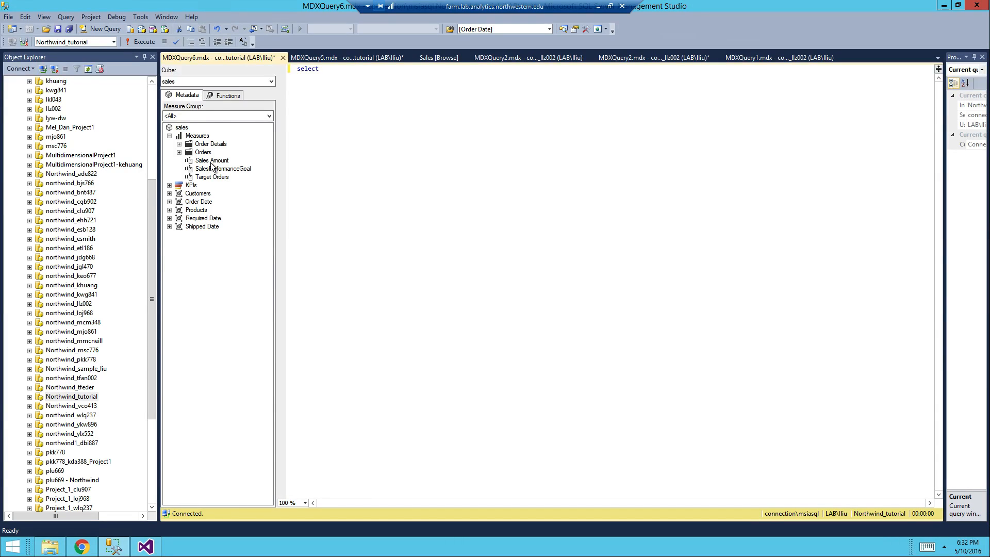
pyautogui.click(348, 58)
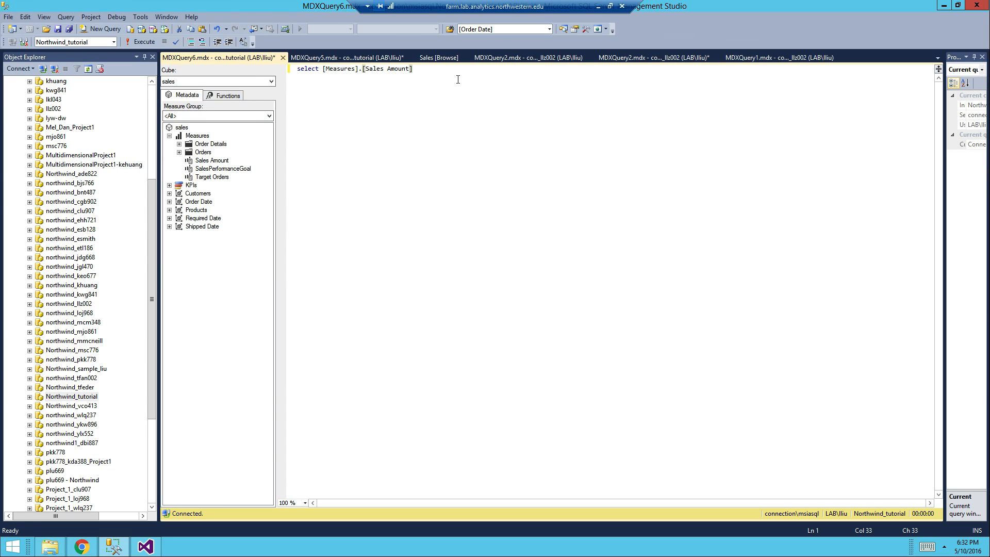
pyautogui.write('on columns,')
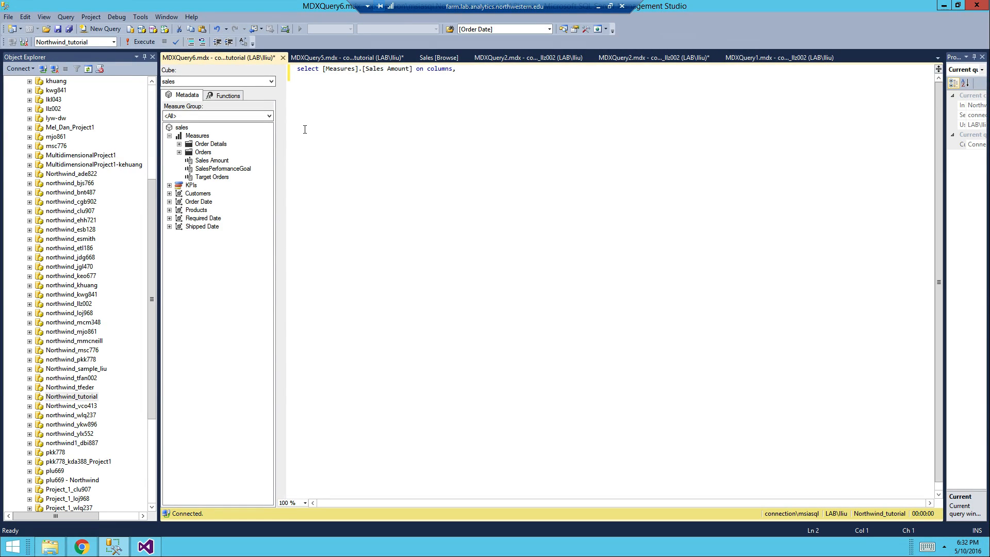
pyautogui.write('[Measures].[SalesPerformanceGoal]')
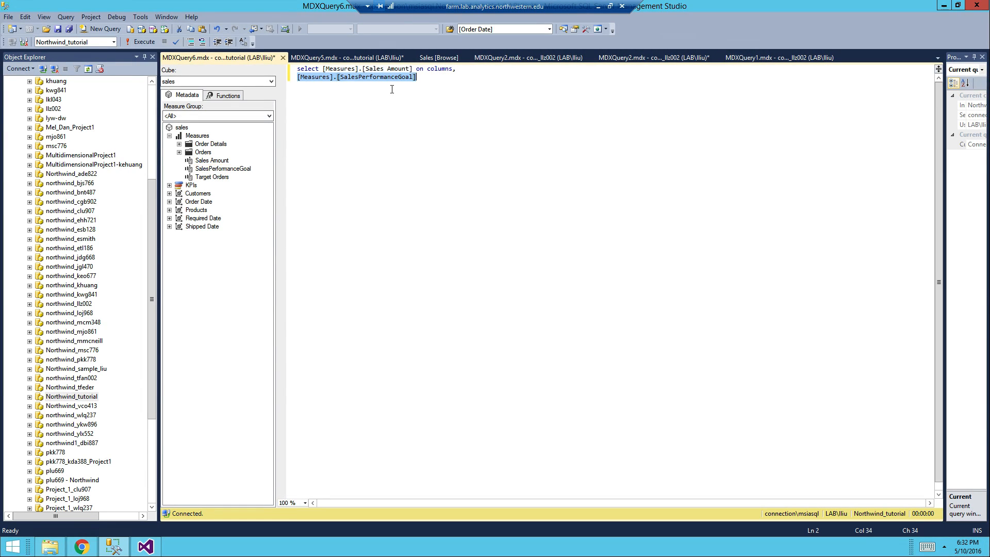
pyautogui.write('on')
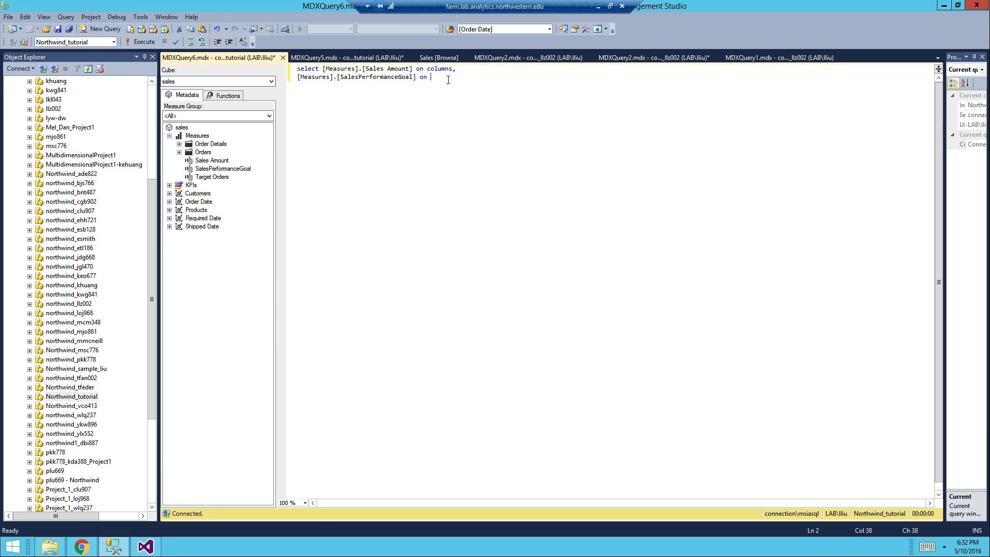
pyautogui.write('rows')
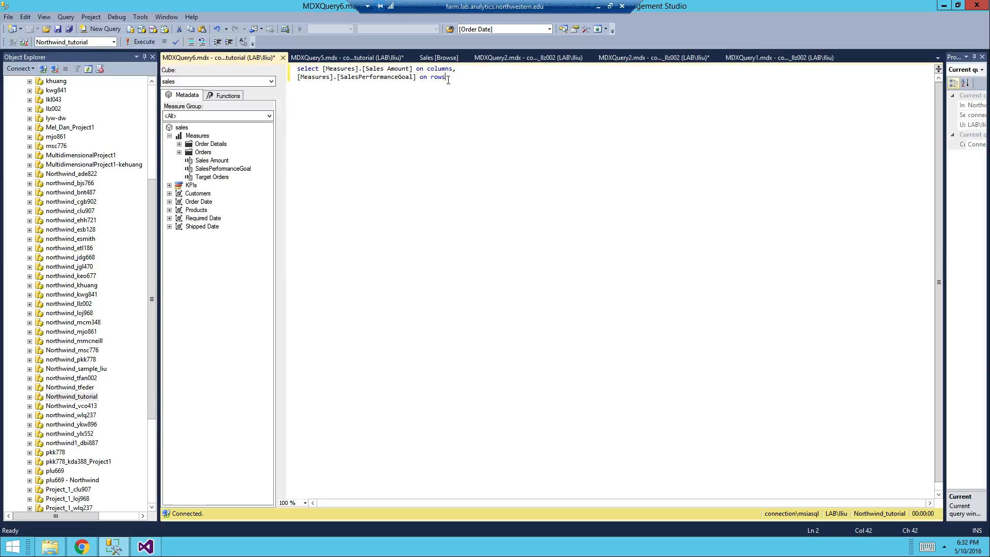
pyautogui.write('from sles')
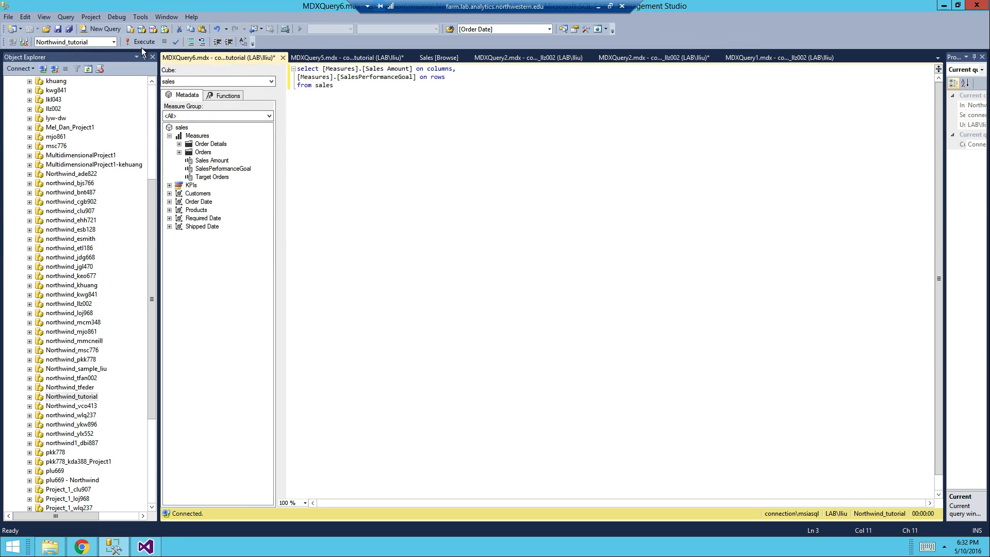
# Run the query, then move [Measures].[SalesPerformanceGoal] into the braced set on columns
pyautogui.click(144, 41)
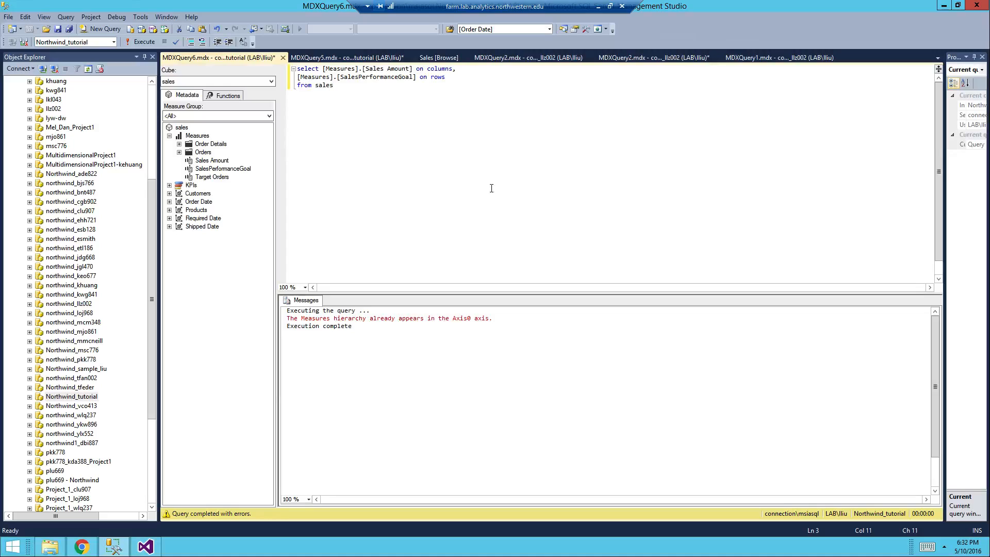
pyautogui.moveTo(393, 126)
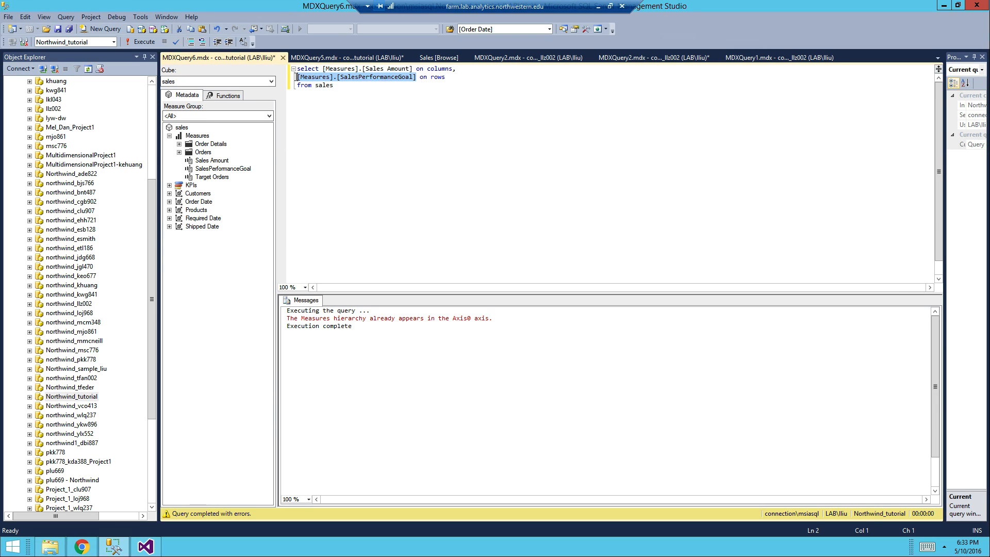
pyautogui.press('Delete')
pyautogui.write(',')
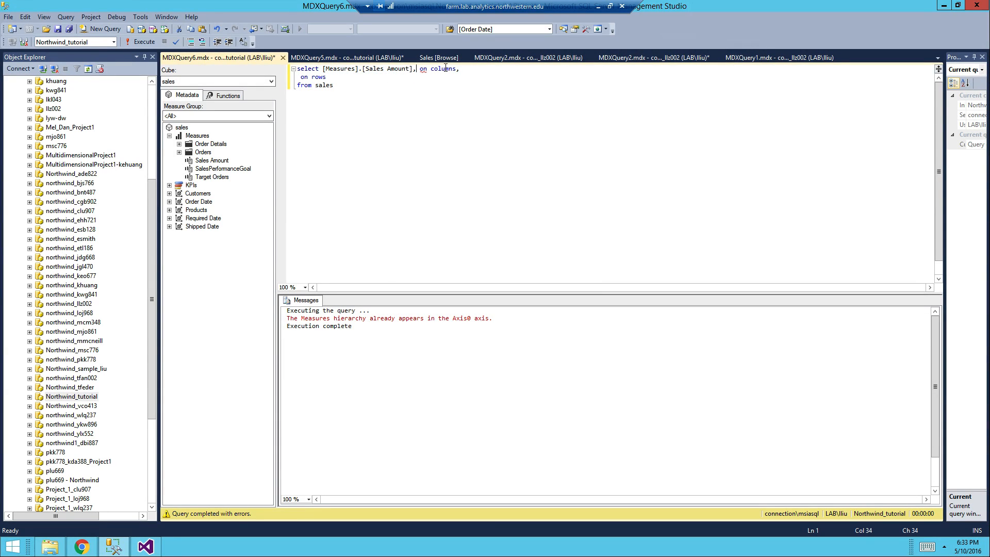
pyautogui.write('[Measures].[SalesPerformanceGoal]')
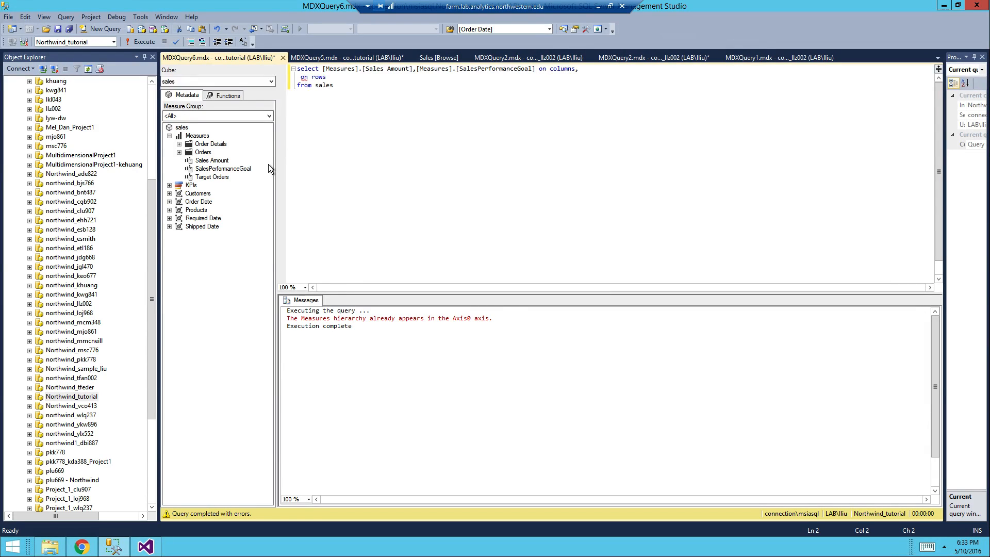
pyautogui.click(199, 201)
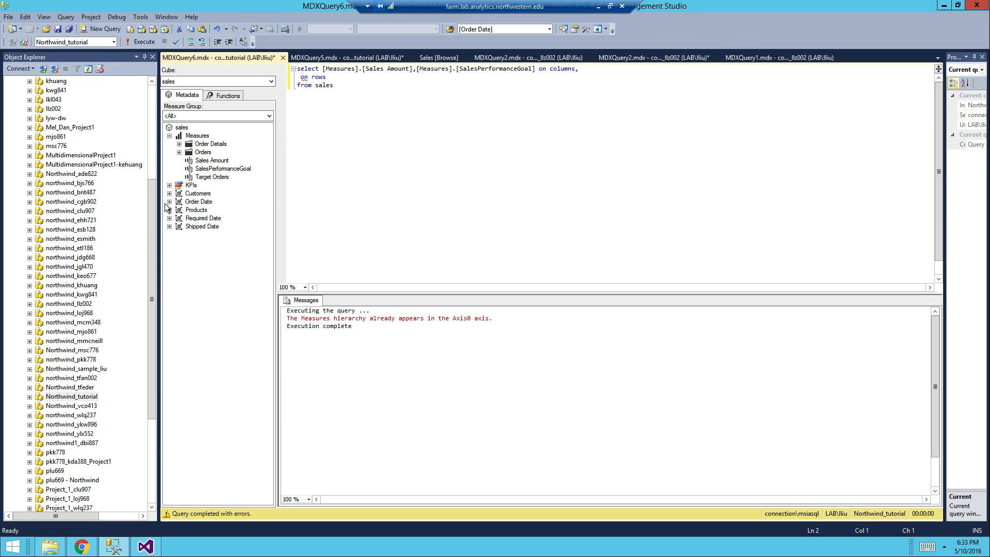
# Put [Order Date].[Month].members on rows and re-run the revised query
pyautogui.click(169, 201)
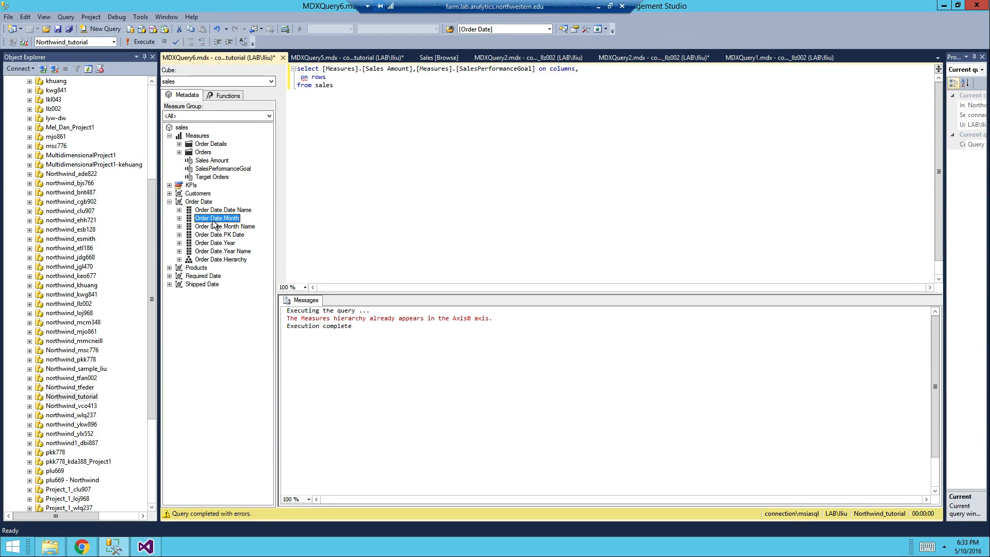
pyautogui.click(180, 217)
pyautogui.write('[Order Date].[Month].children ')
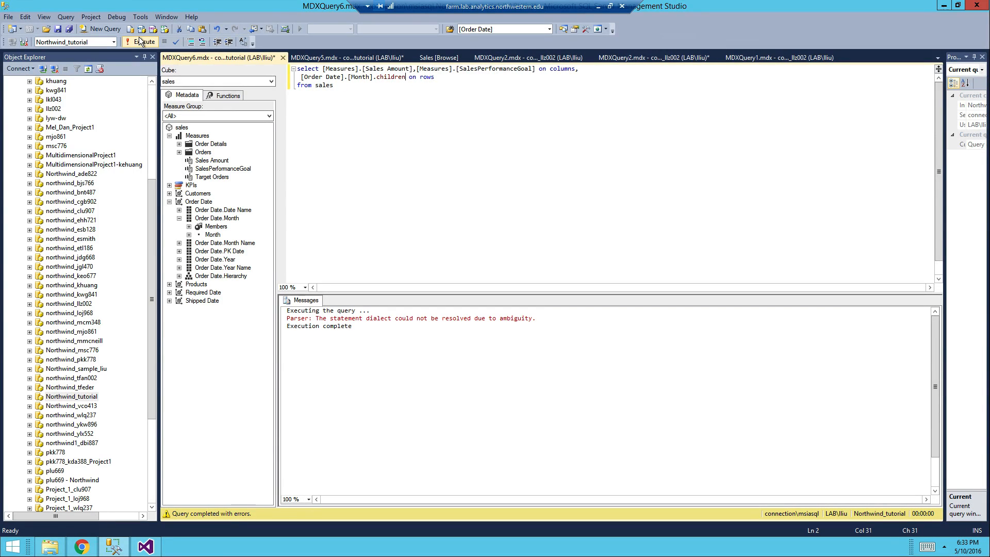
pyautogui.click(341, 56)
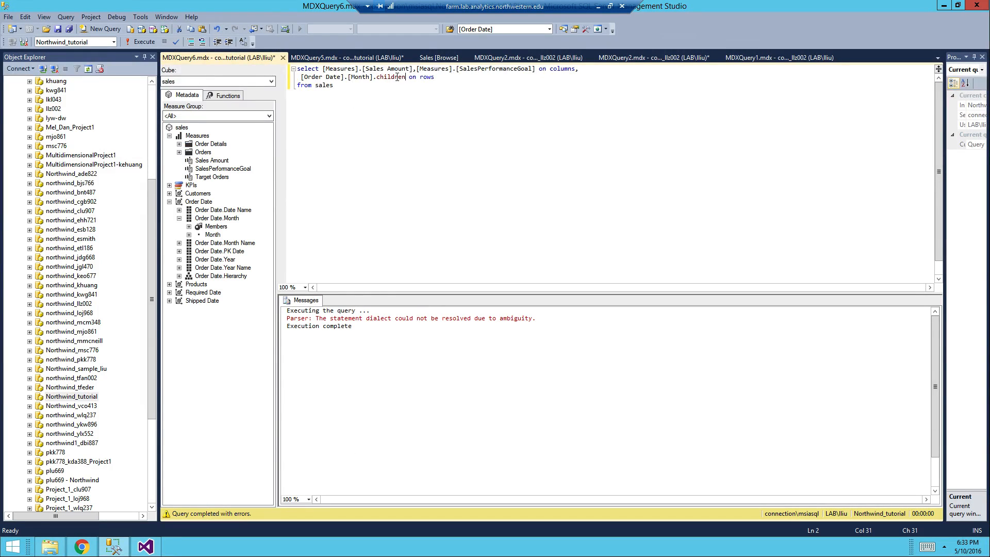
pyautogui.write('members')
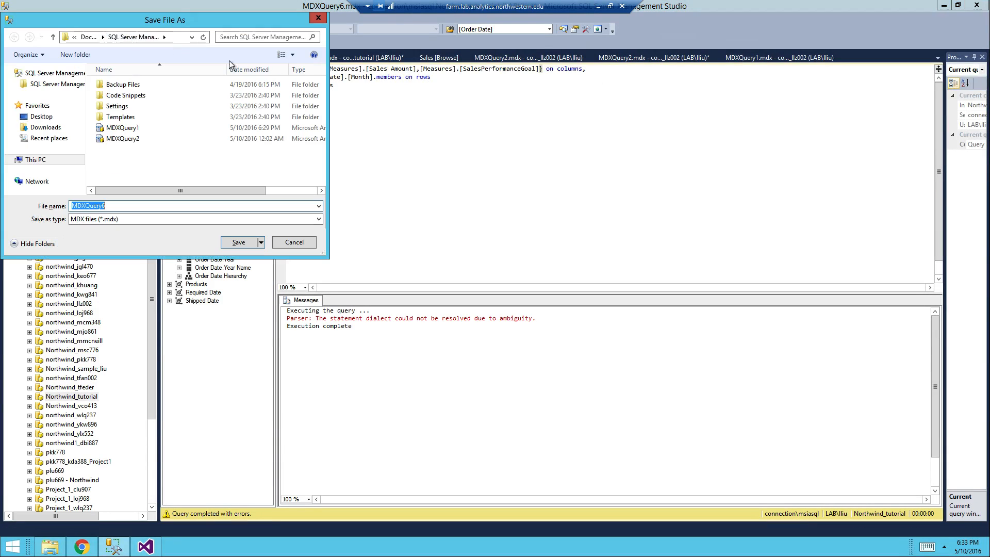
# Cancel the Save As, run the query and scroll through the month-by-month results
pyautogui.click(238, 241)
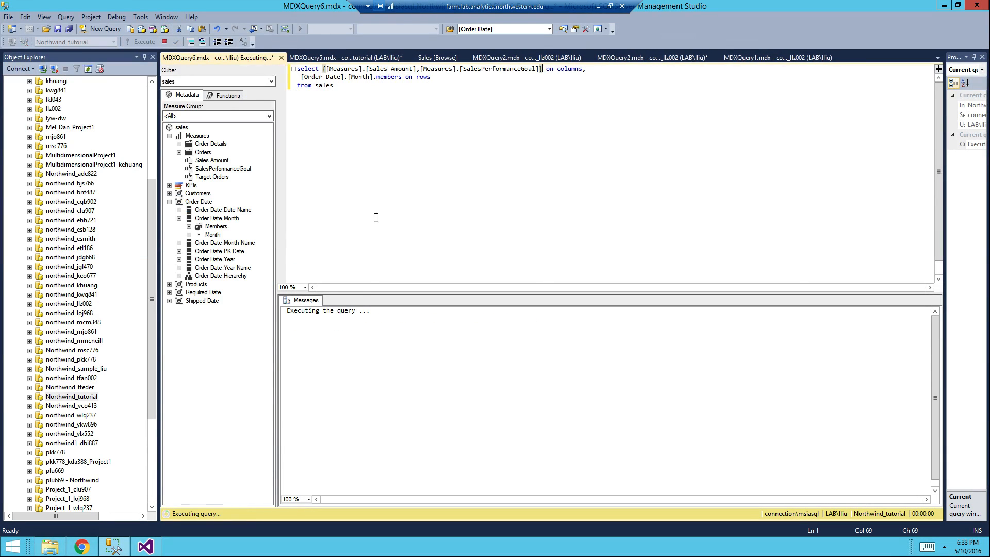
pyautogui.click(145, 29)
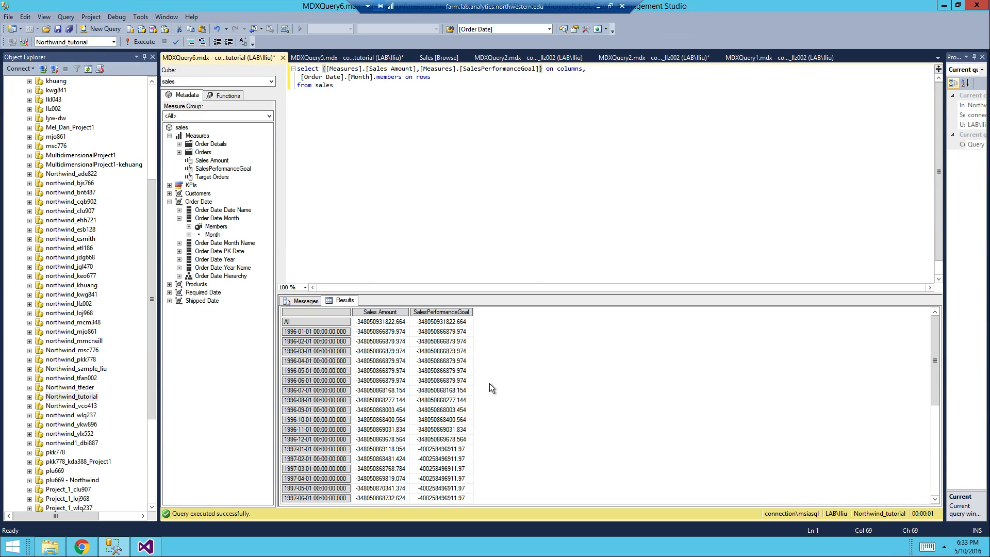
pyautogui.scroll(-3)
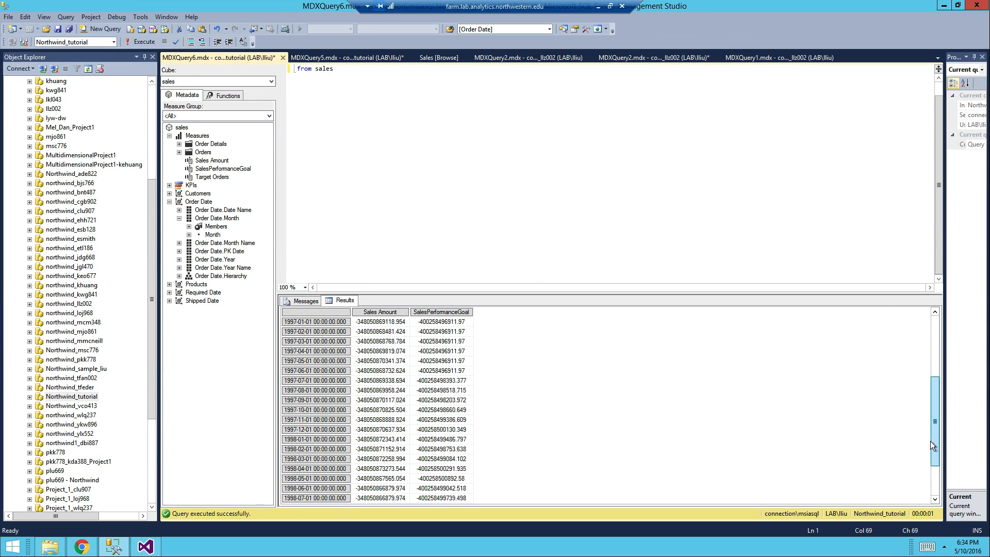
pyautogui.scroll(-3)
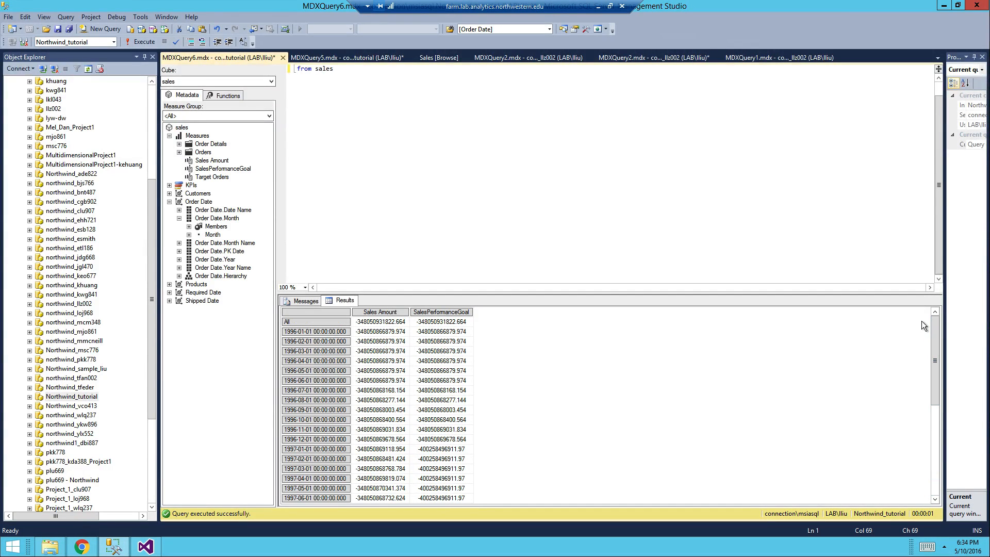
pyautogui.moveTo(423, 358)
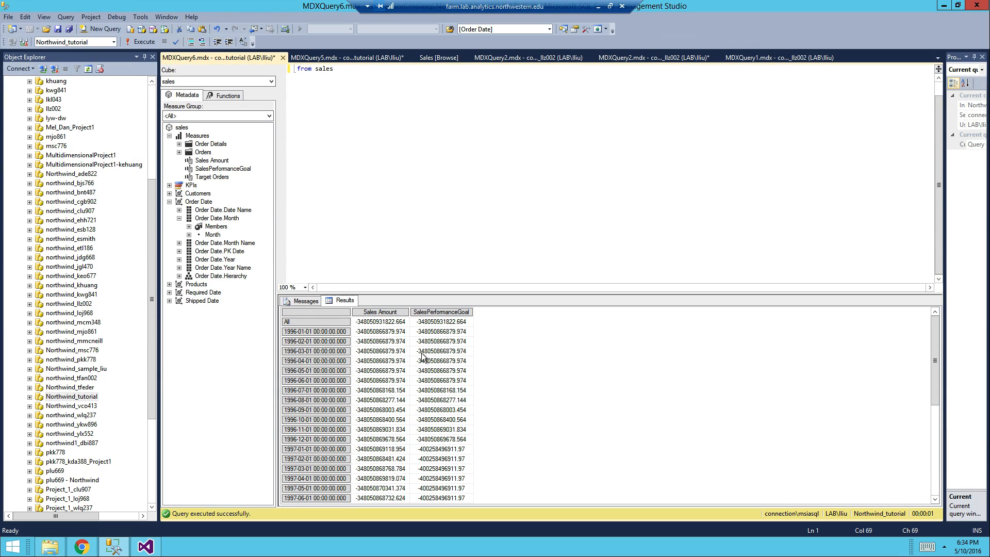
pyautogui.moveTo(443, 319)
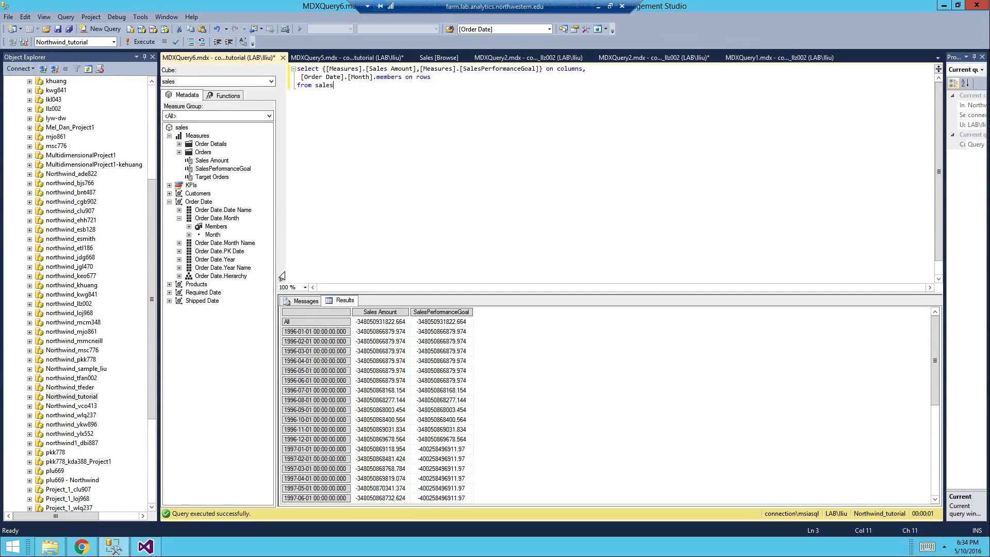
# Expand the Order Details measure group in Metadata, then return to the Visual Studio cube project
pyautogui.click(210, 143)
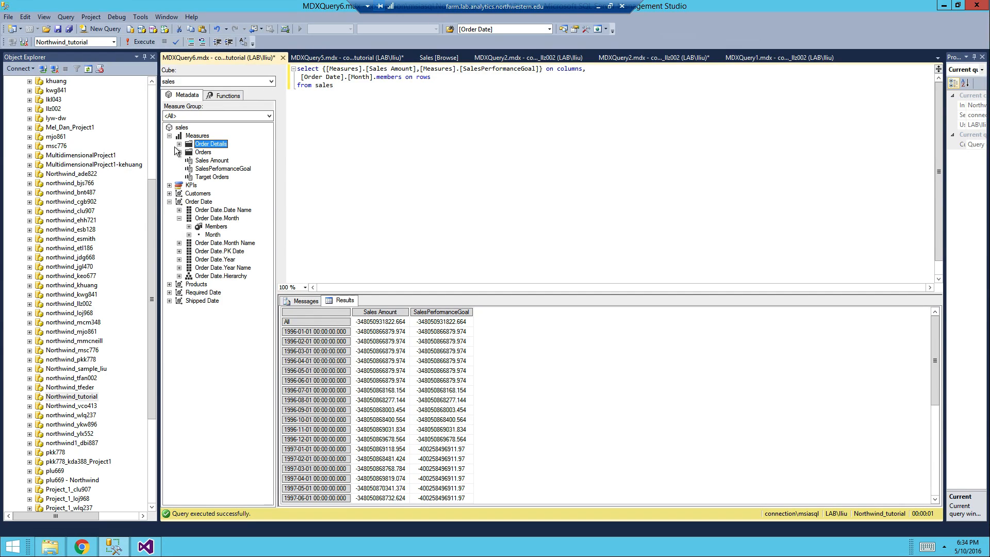
pyautogui.click(179, 145)
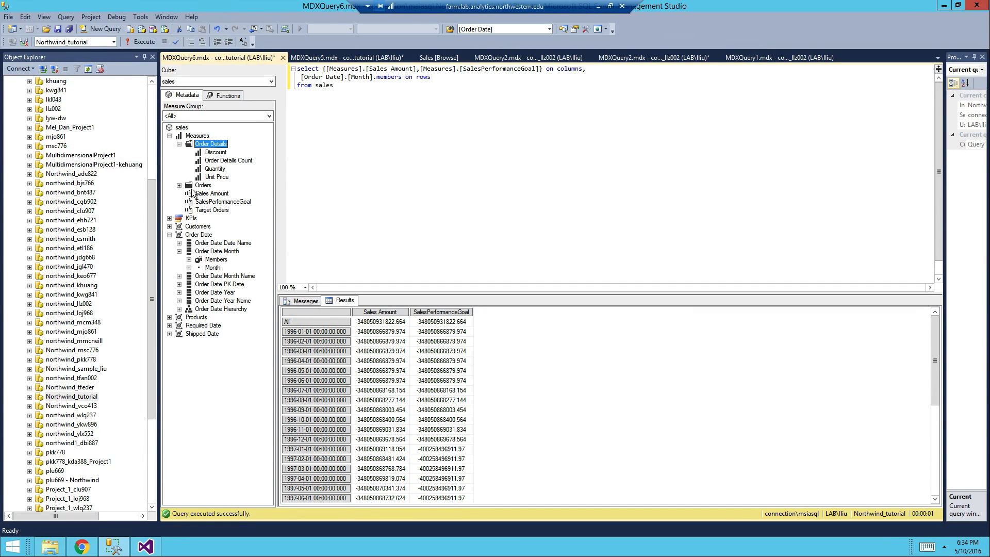
pyautogui.click(179, 185)
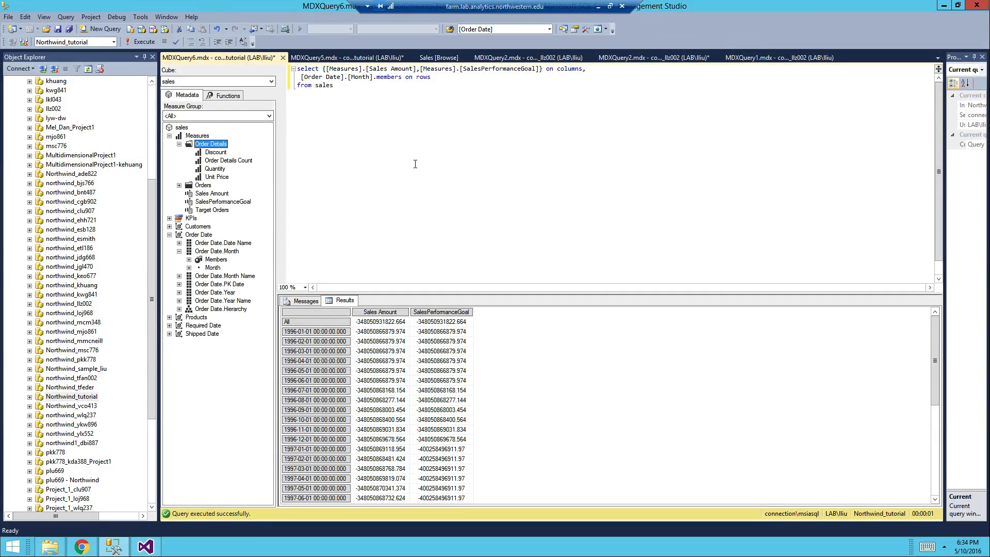
pyautogui.click(351, 91)
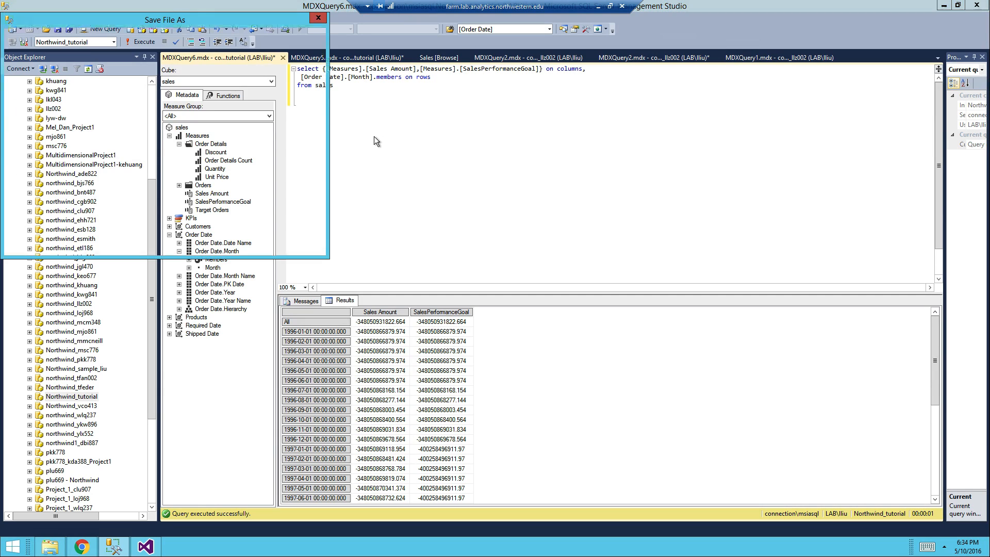
pyautogui.click(318, 17)
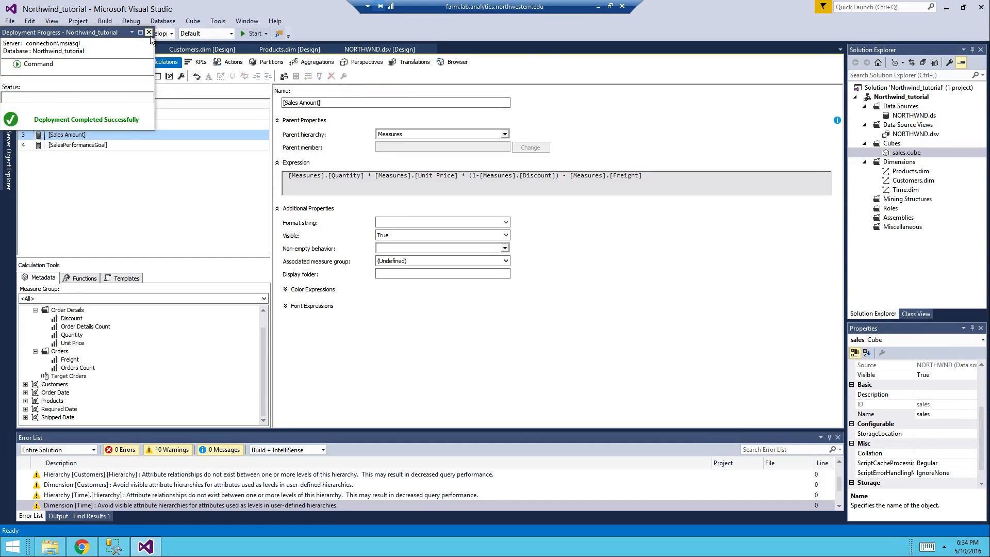
# In the KPI designer, value the Sales Performance KPI against [Measures].[SalesPerformanceGoal]
pyautogui.click(149, 32)
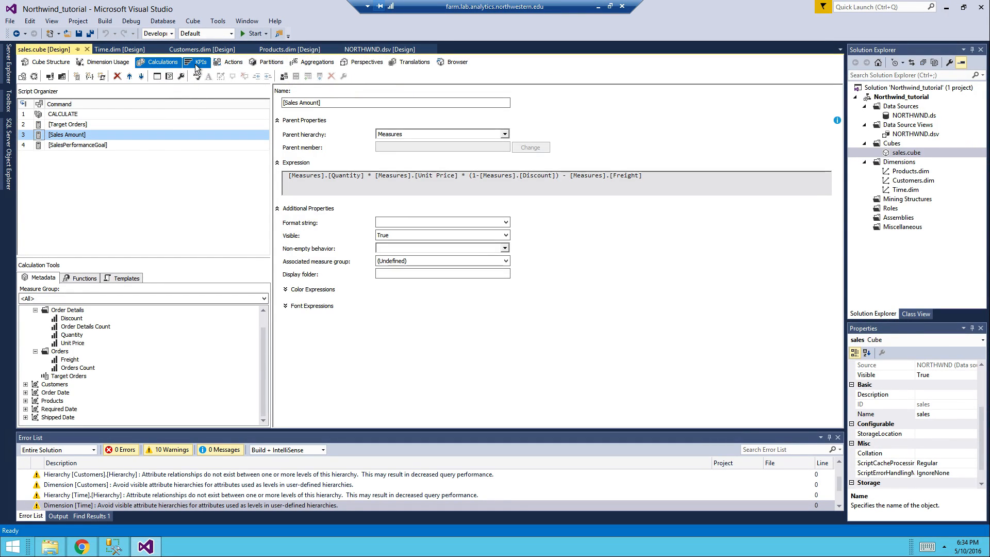
pyautogui.click(200, 62)
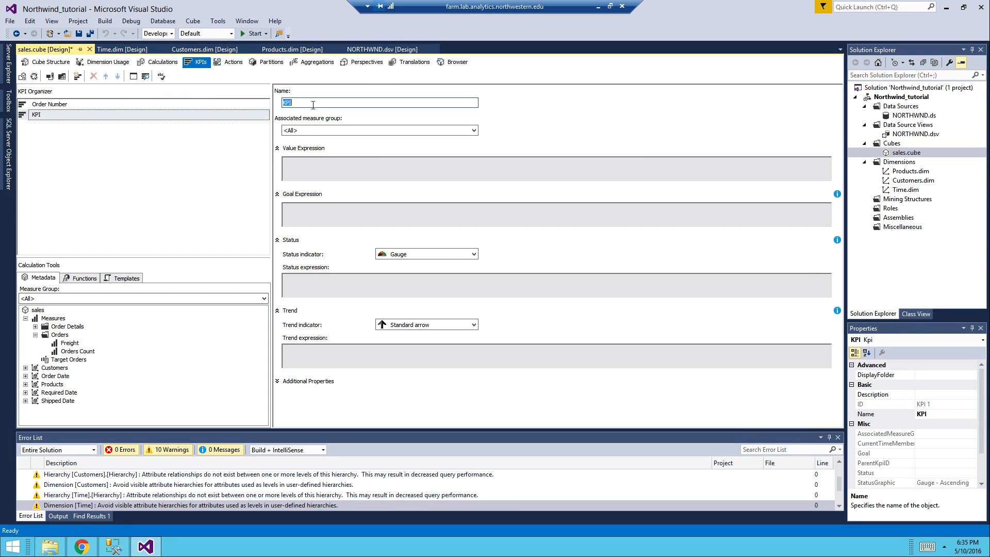
pyautogui.write('Sales Performance')
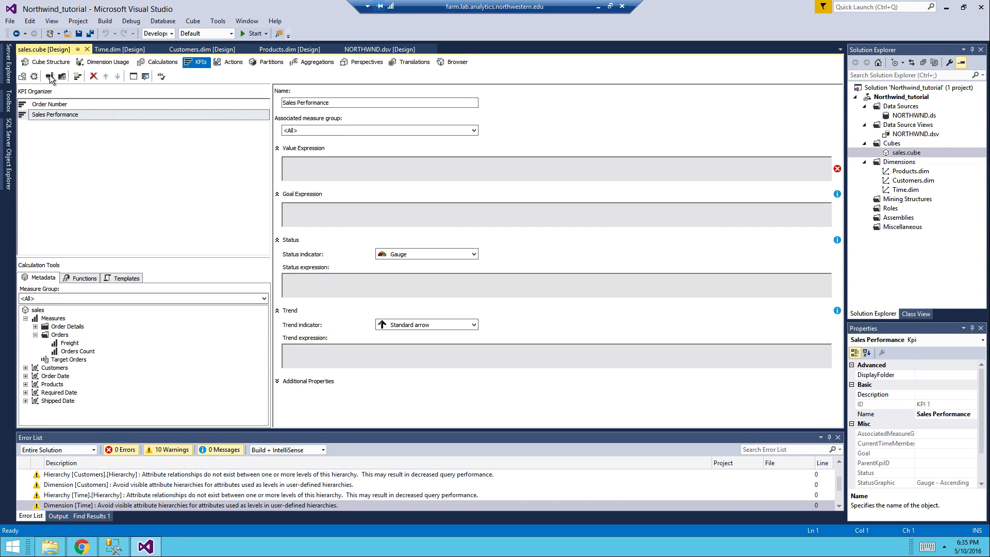
pyautogui.click(68, 358)
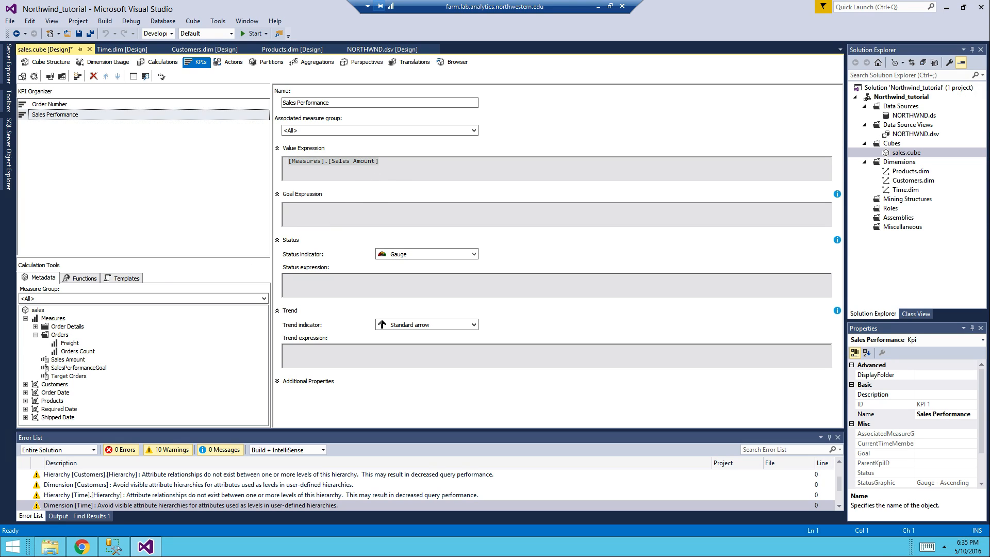
pyautogui.write('[Measures].[SalesPerformanceGoal]')
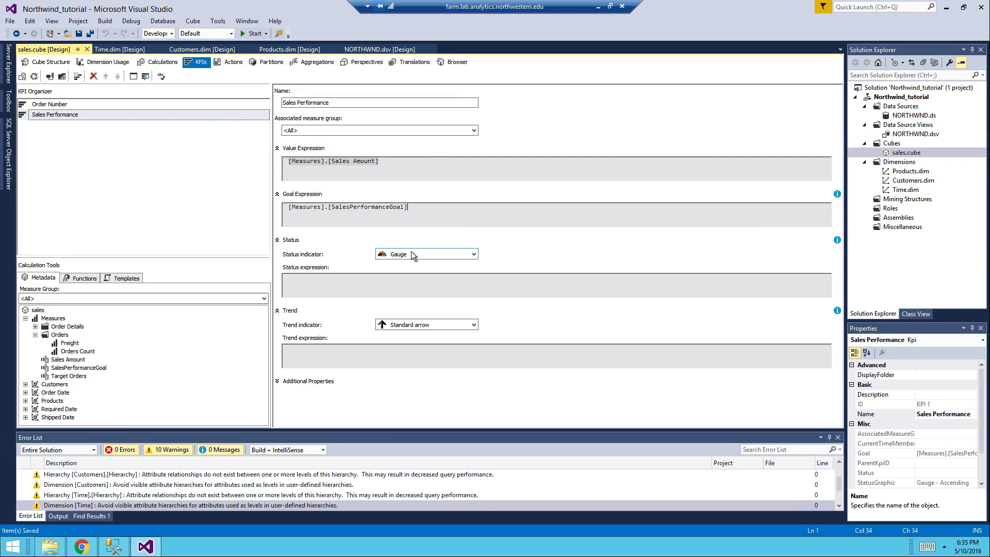
# Set the status indicator to Traffic light and bring up the Order Number KPI
pyautogui.click(473, 254)
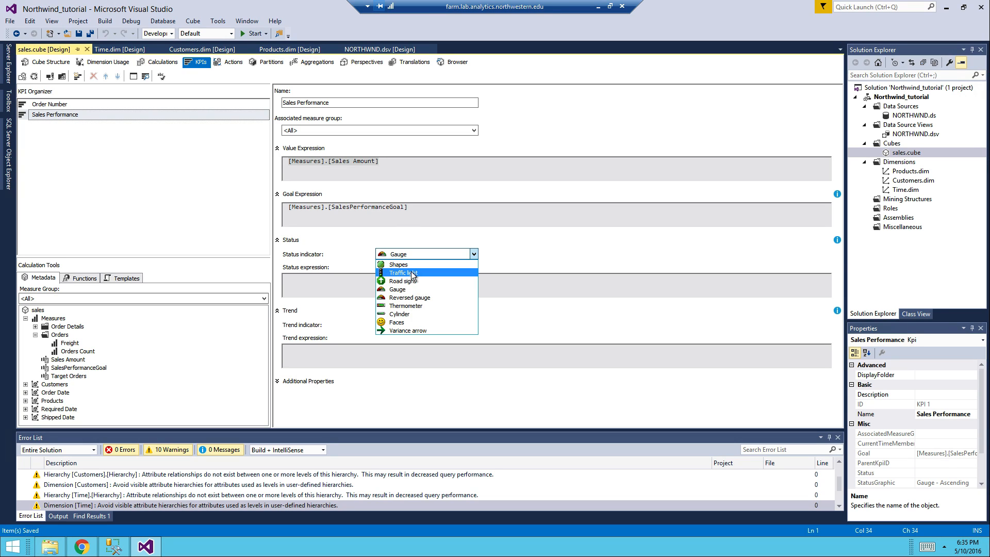
pyautogui.click(402, 273)
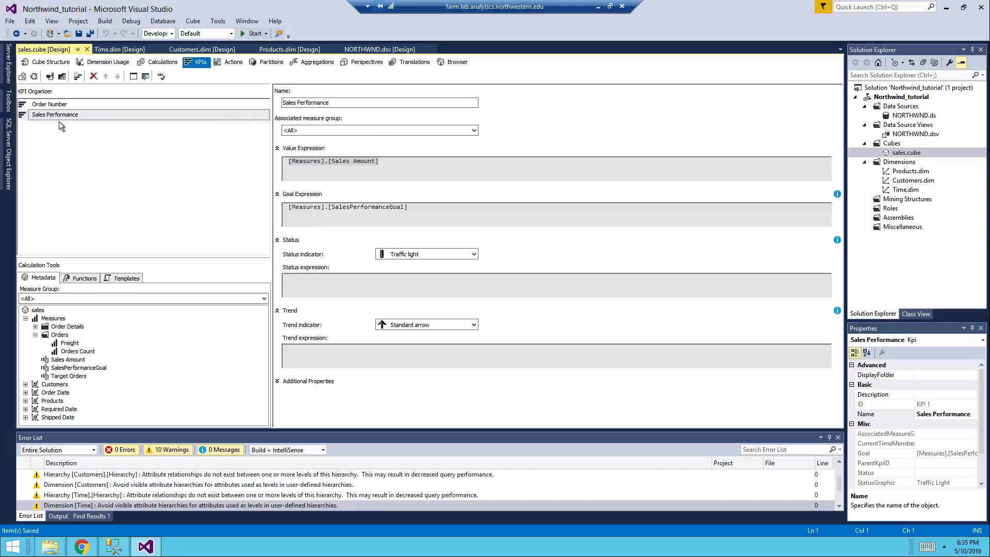
pyautogui.click(50, 103)
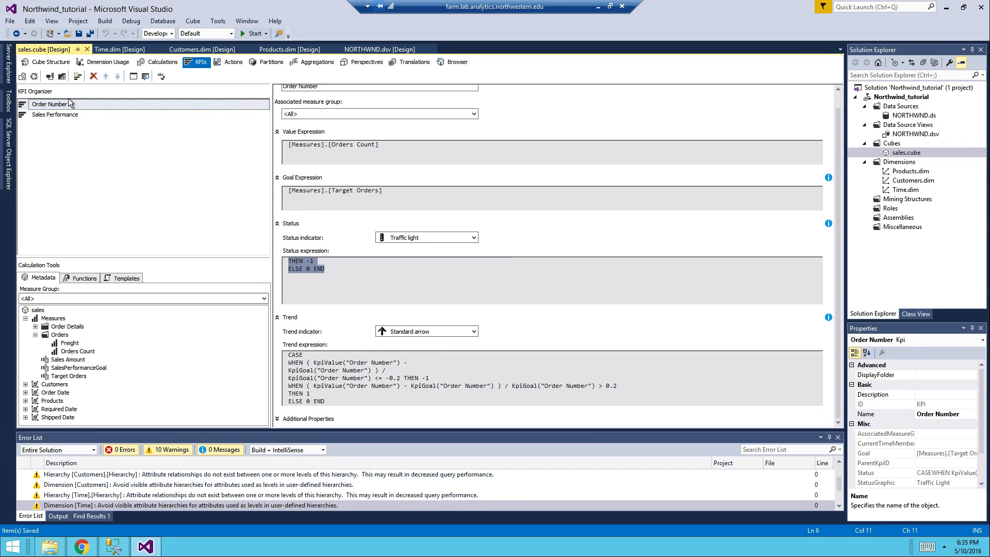
# Paste Order Number's status and trend CASE expressions into the Sales Performance KPI
pyautogui.click(55, 115)
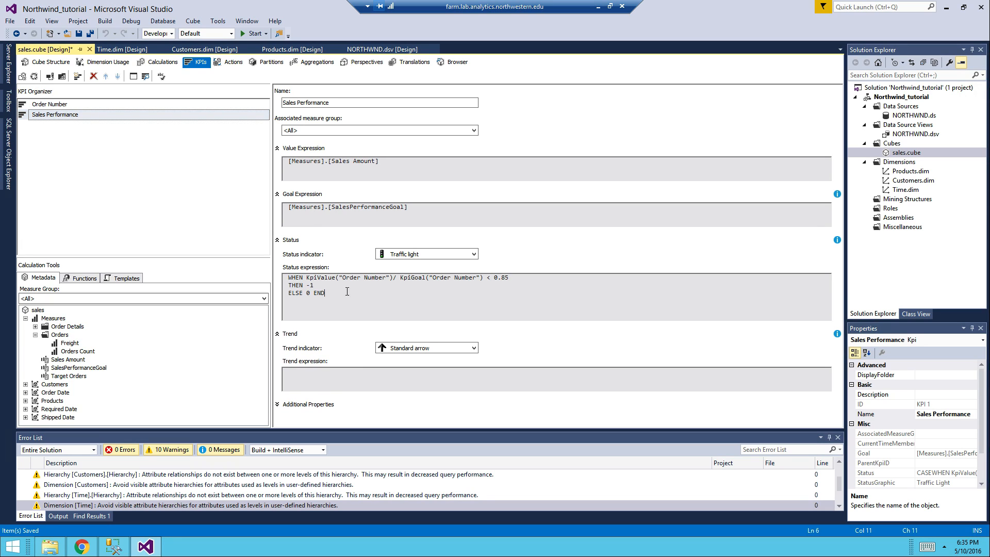
pyautogui.click(49, 105)
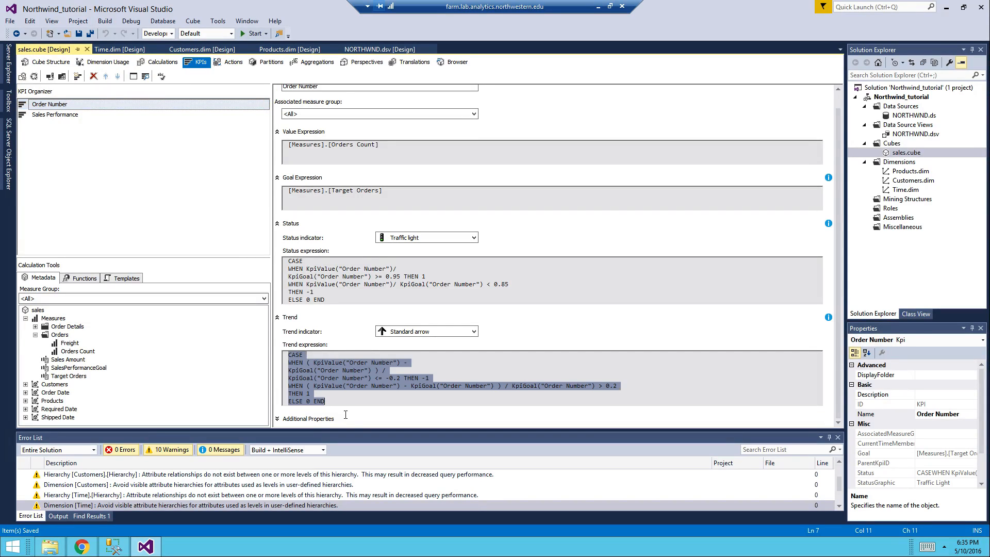
pyautogui.click(54, 114)
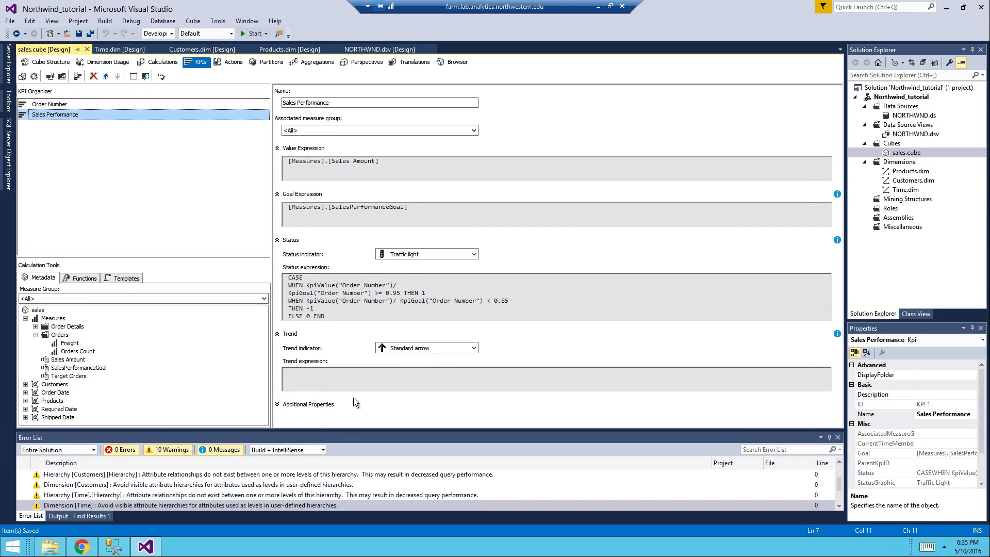
pyautogui.write('WHEN ( KpiValue("Order Number") - KpiGoal("Order Number") ) / KpiGoal("Order Number") > 0.2 THEN 1 ELSE 0 END')
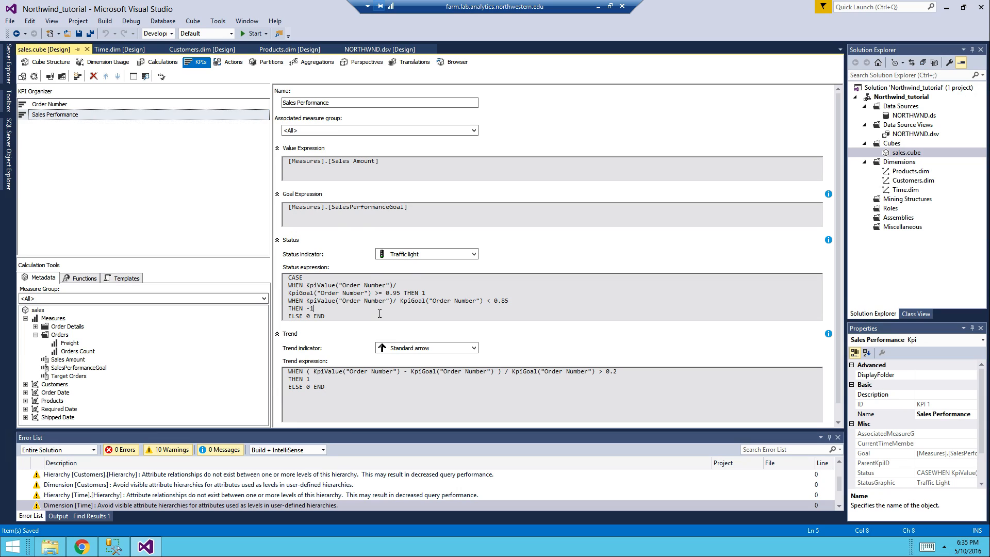
pyautogui.doubleClick(372, 284)
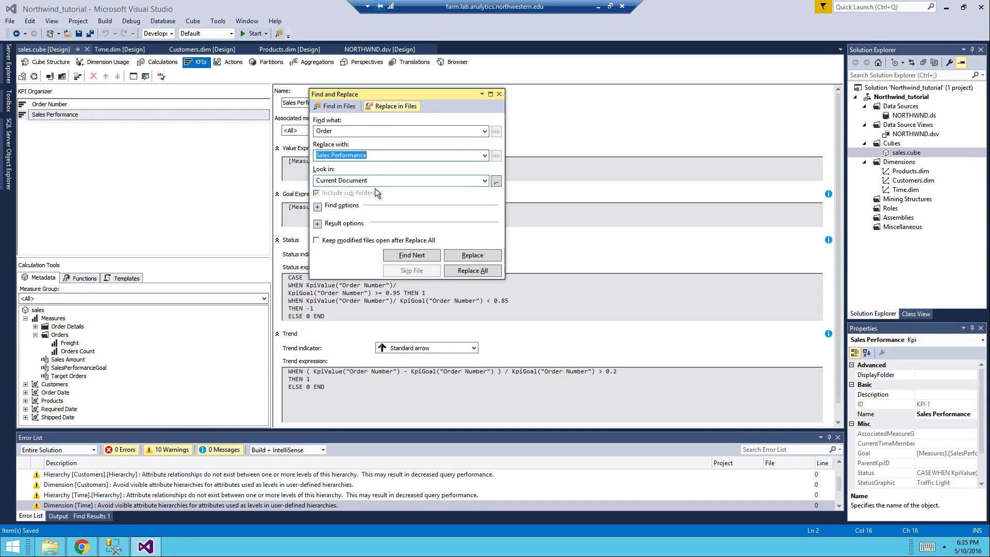
# Replace Order Number with Sales Performance throughout the status expression
pyautogui.click(483, 181)
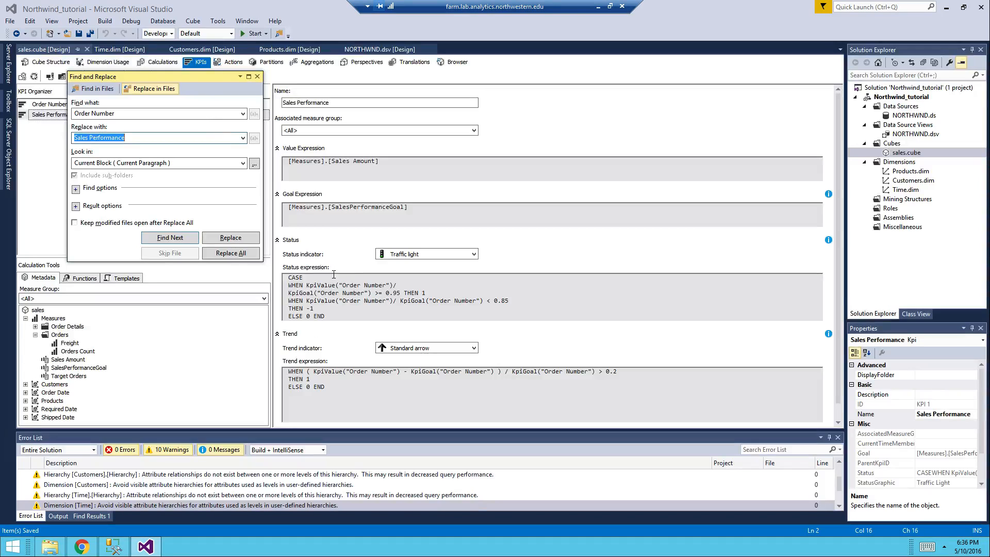
pyautogui.click(230, 252)
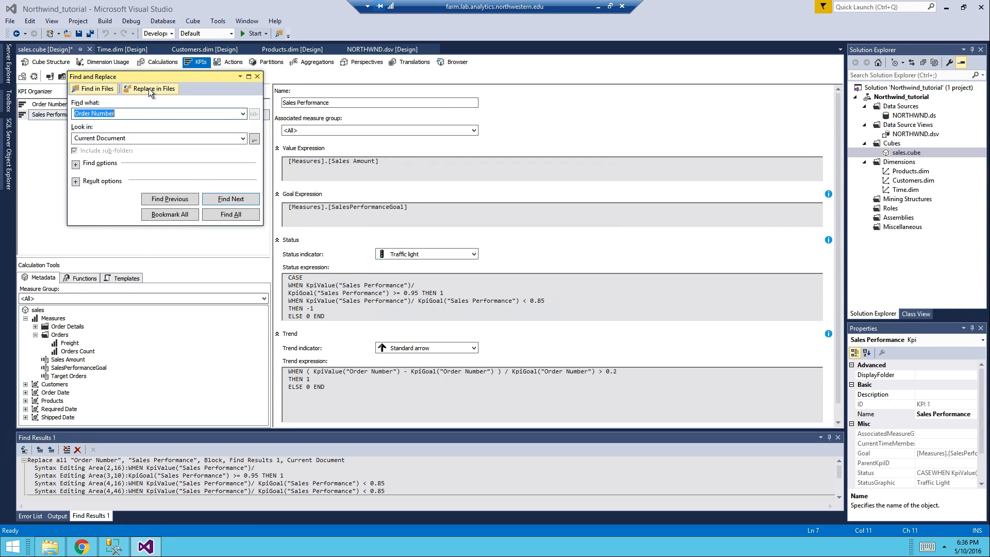
pyautogui.click(153, 89)
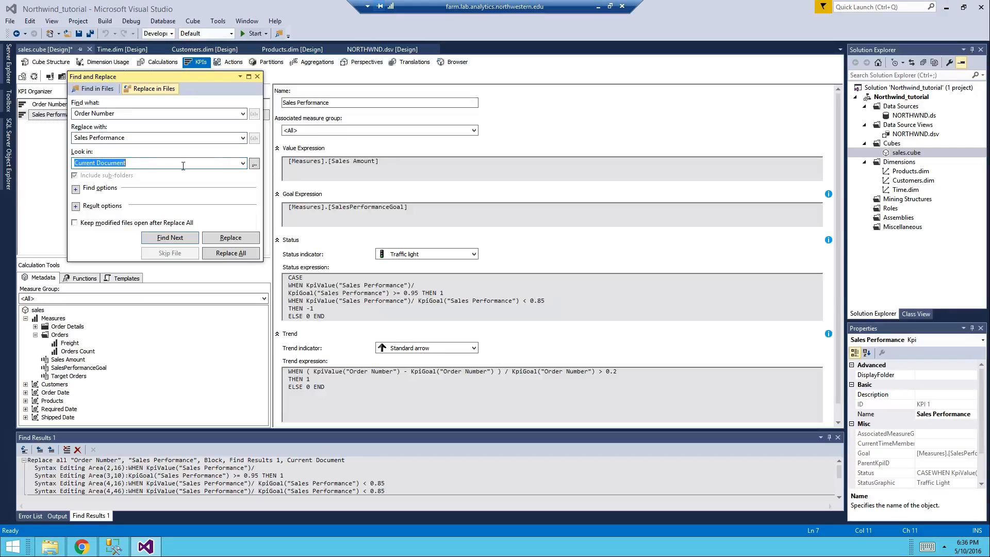
pyautogui.click(243, 163)
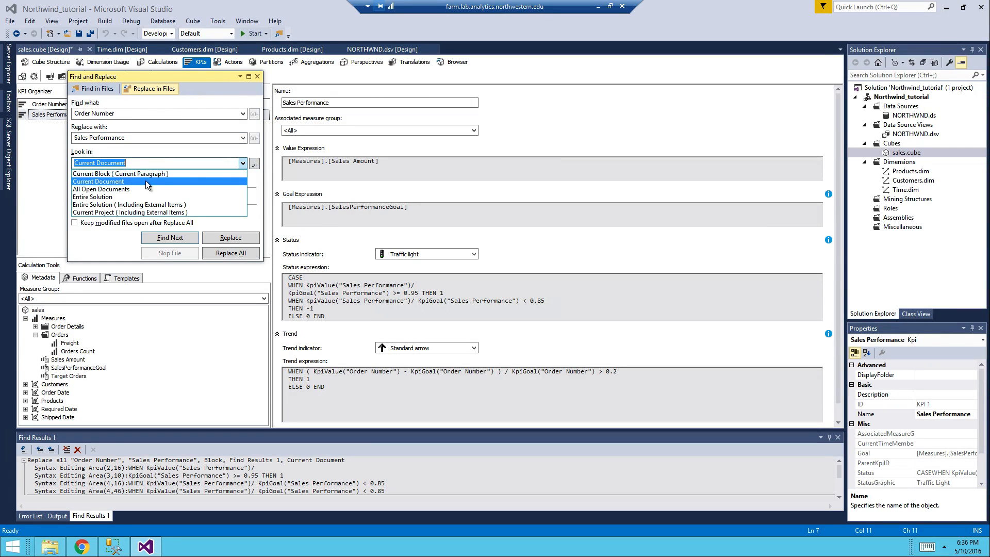
# Replace All in the current block for the trend expression and close Find and Replace
pyautogui.click(230, 252)
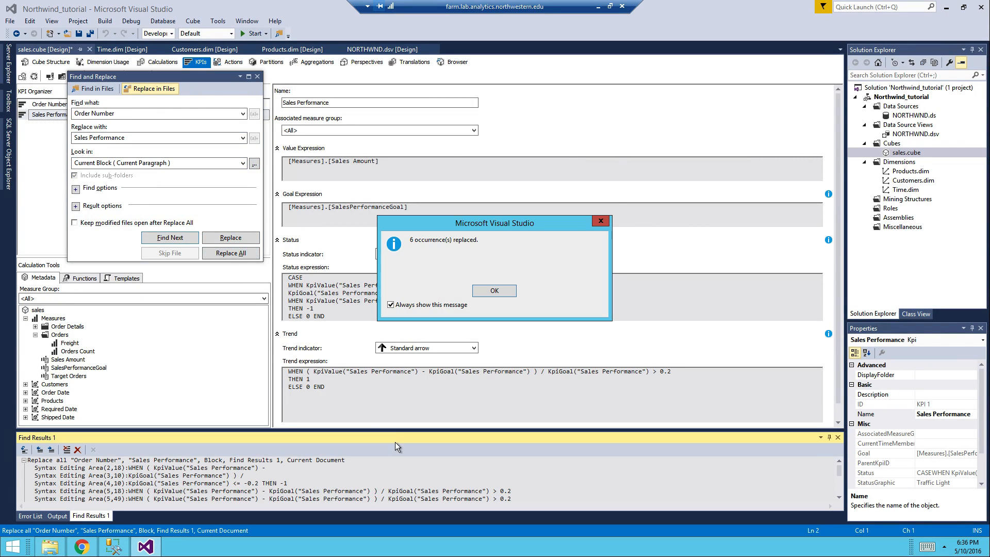
pyautogui.click(494, 290)
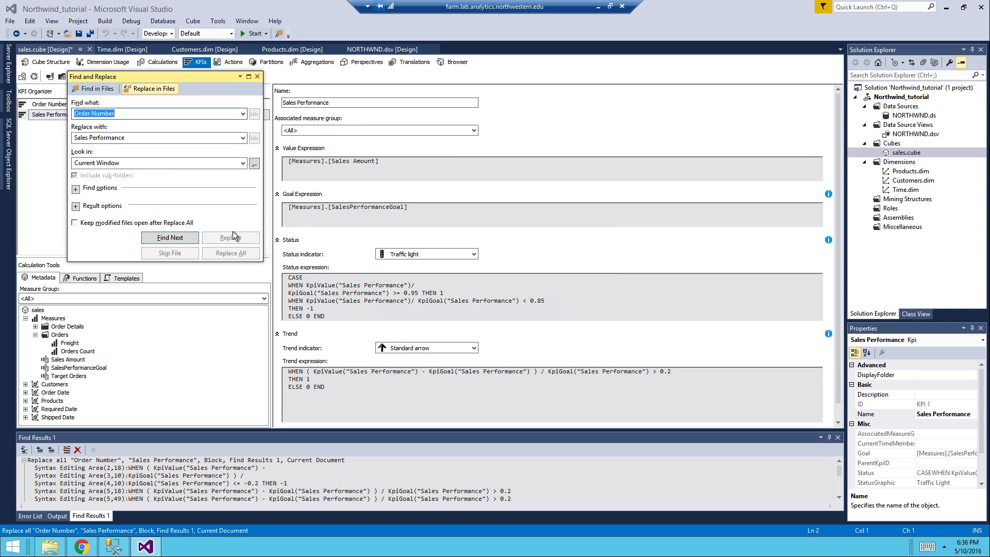
pyautogui.click(257, 75)
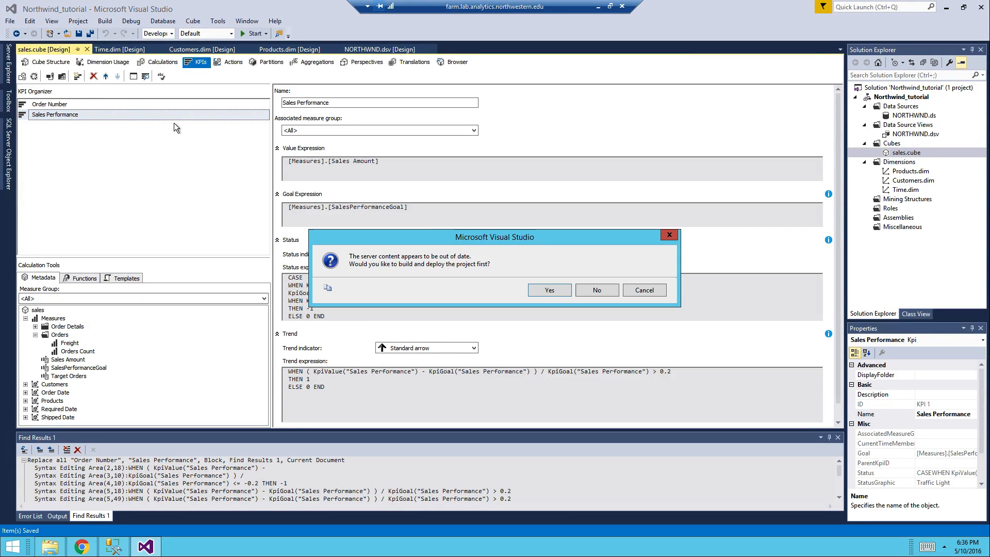
# Build and deploy the project, fully process the sales cube and view both KPIs in the browser
pyautogui.click(595, 289)
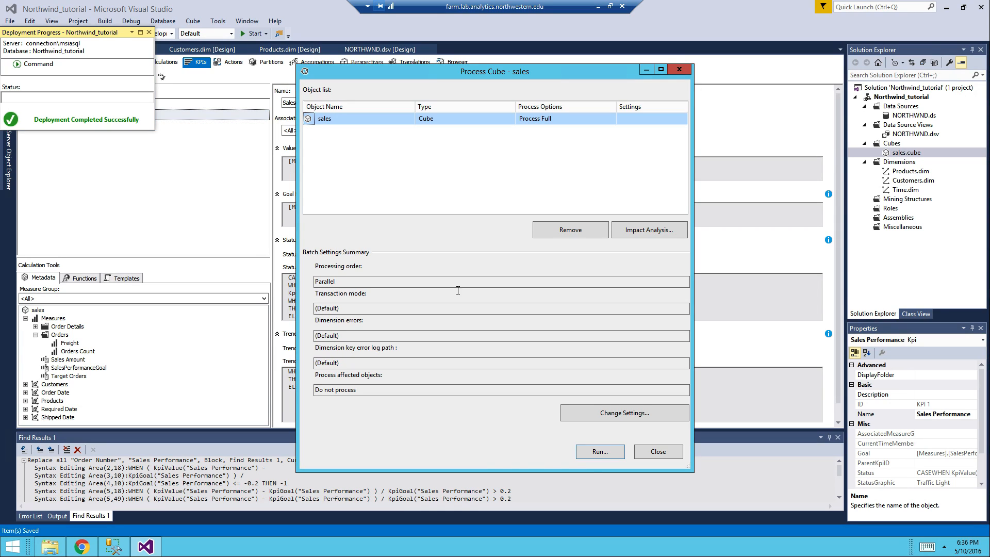
pyautogui.click(598, 452)
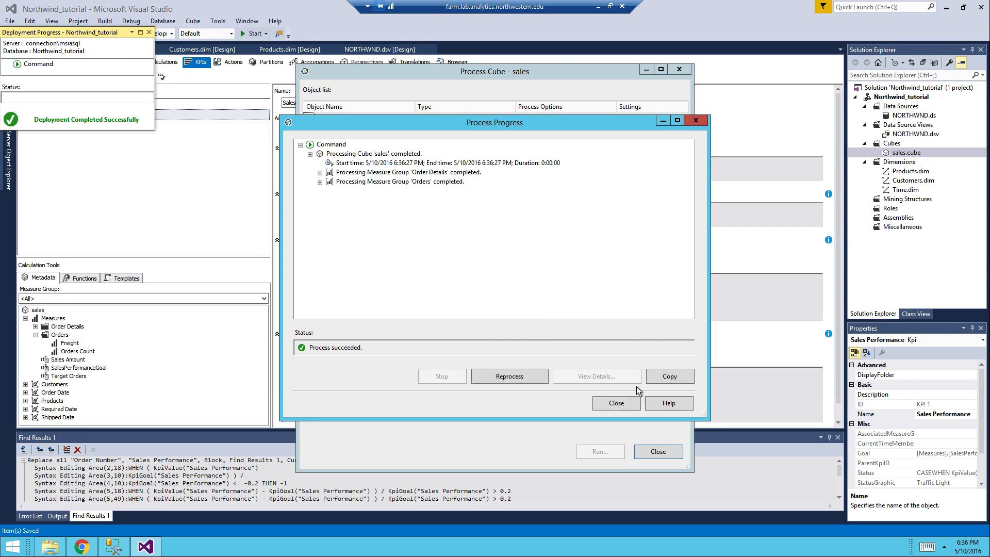
pyautogui.click(616, 403)
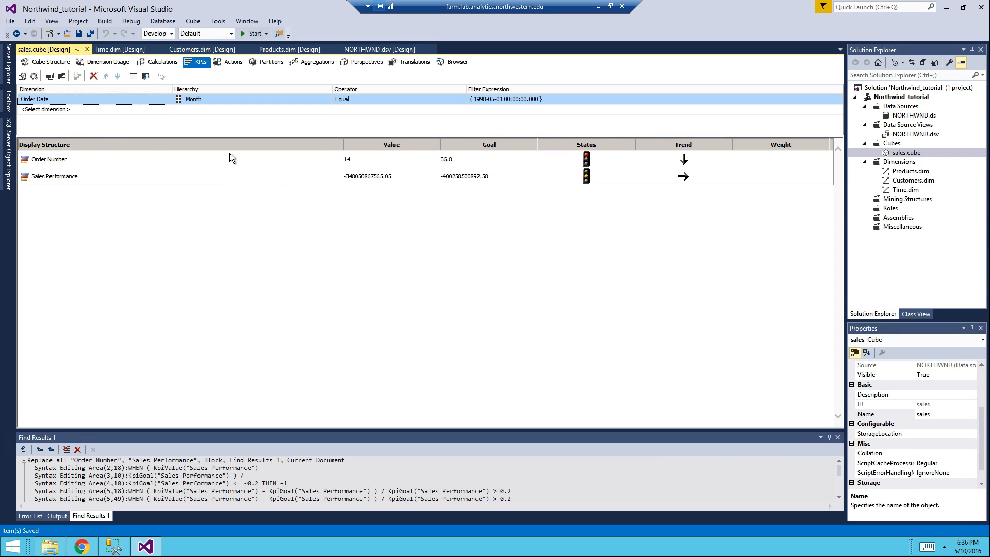
pyautogui.moveTo(493, 125)
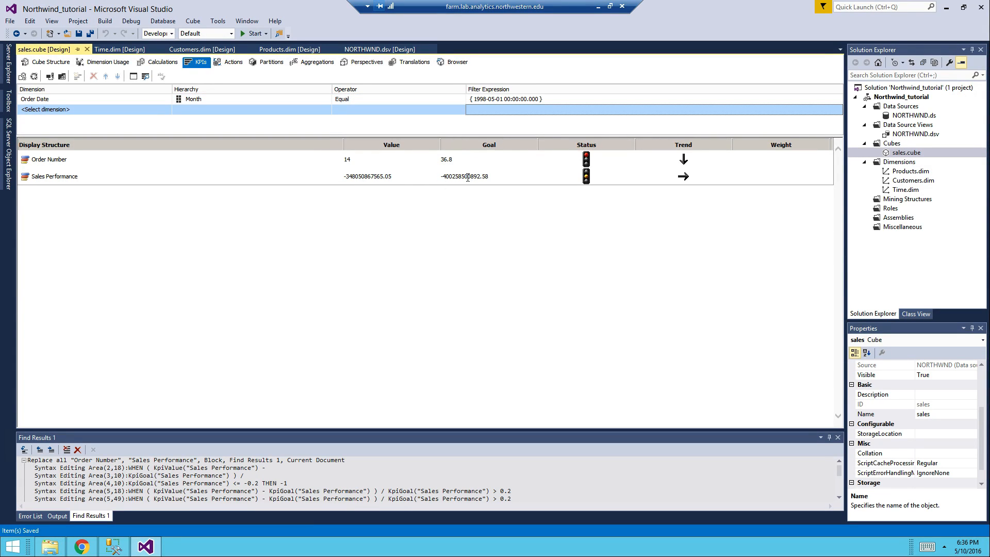
pyautogui.moveTo(339, 178)
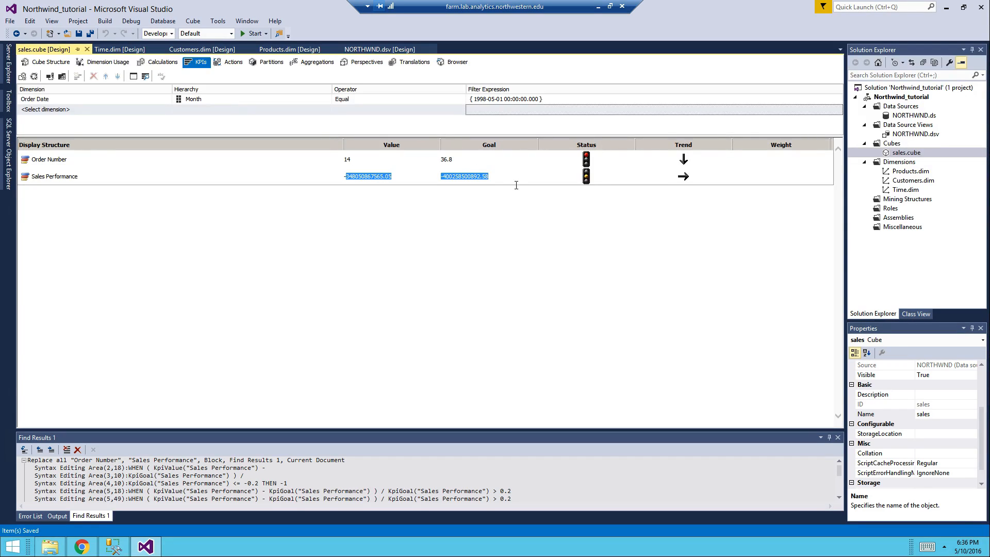
pyautogui.click(564, 252)
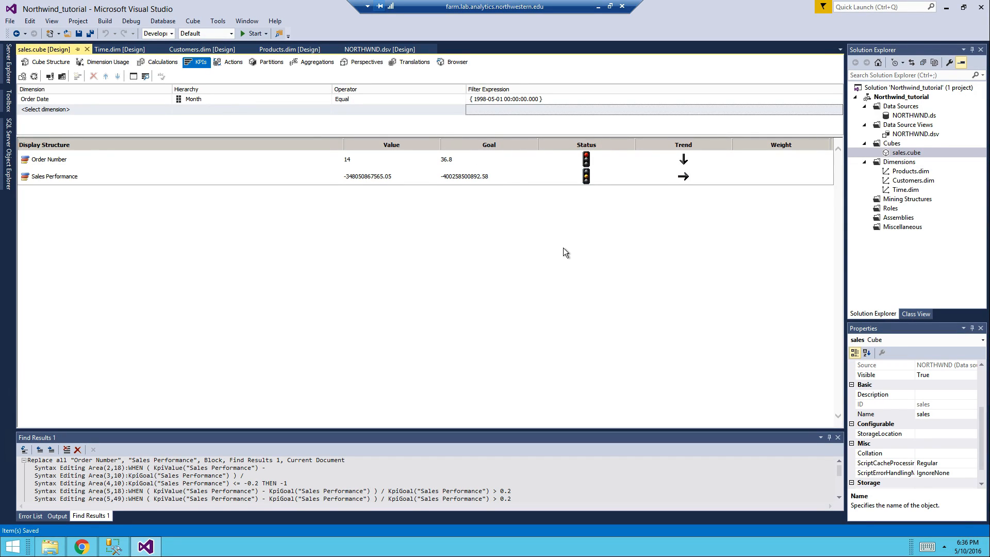
pyautogui.moveTo(525, 239)
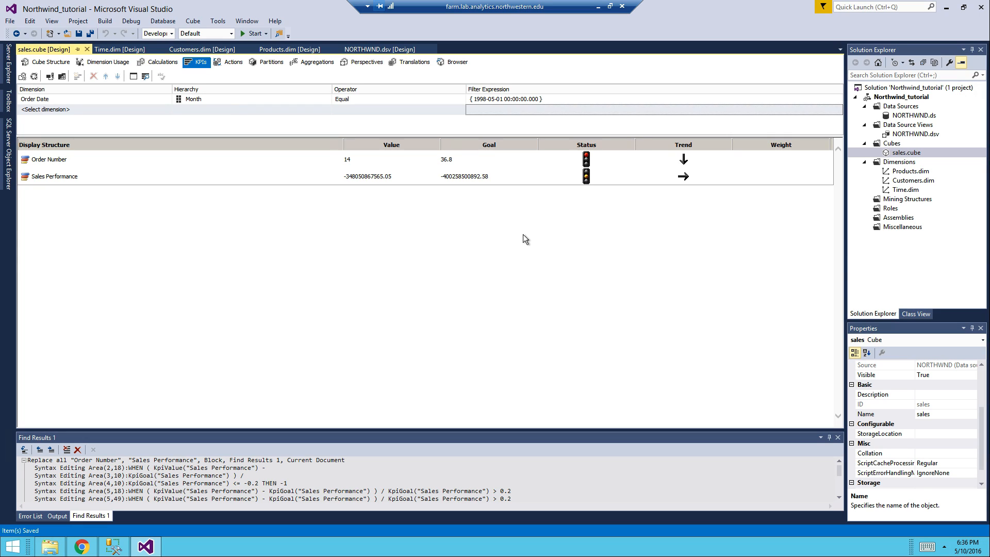
pyautogui.moveTo(239, 231)
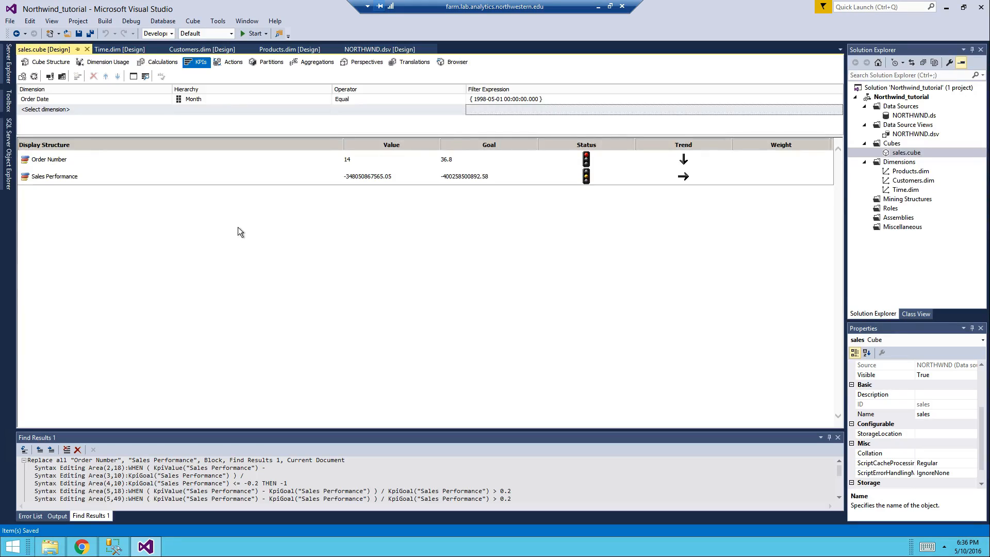
pyautogui.moveTo(494, 211)
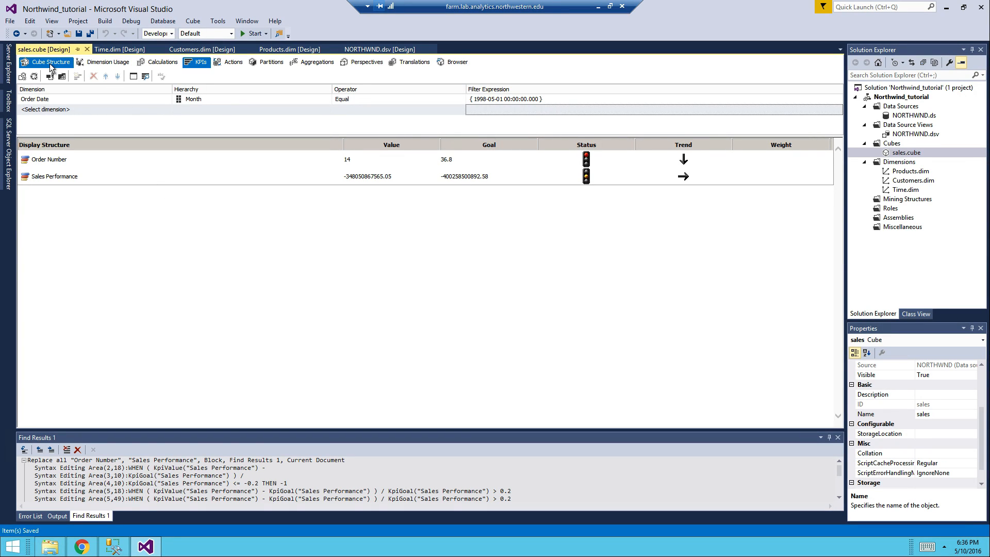
# Show the Calculations, then the Cube Structure with measure groups and data source diagram
pyautogui.click(161, 62)
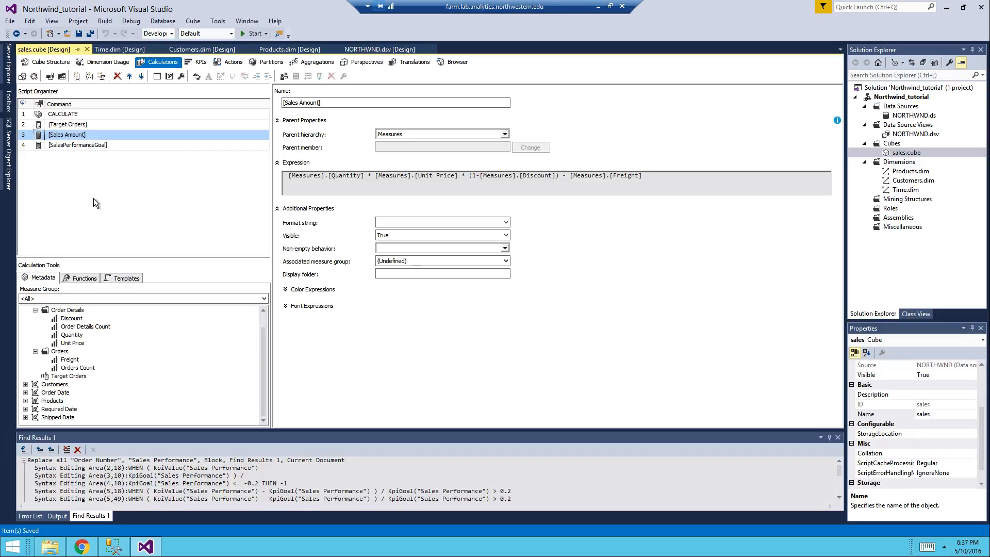
pyautogui.click(45, 62)
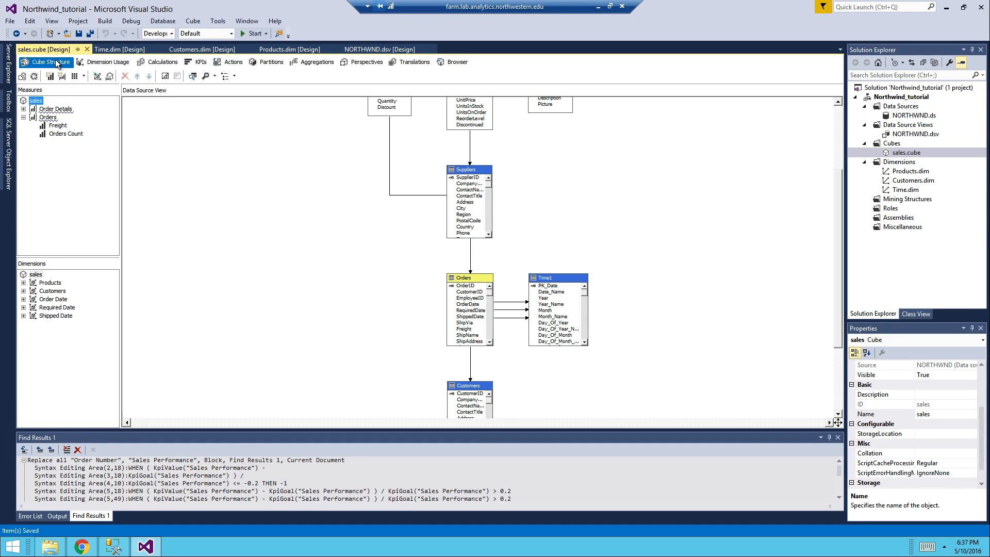